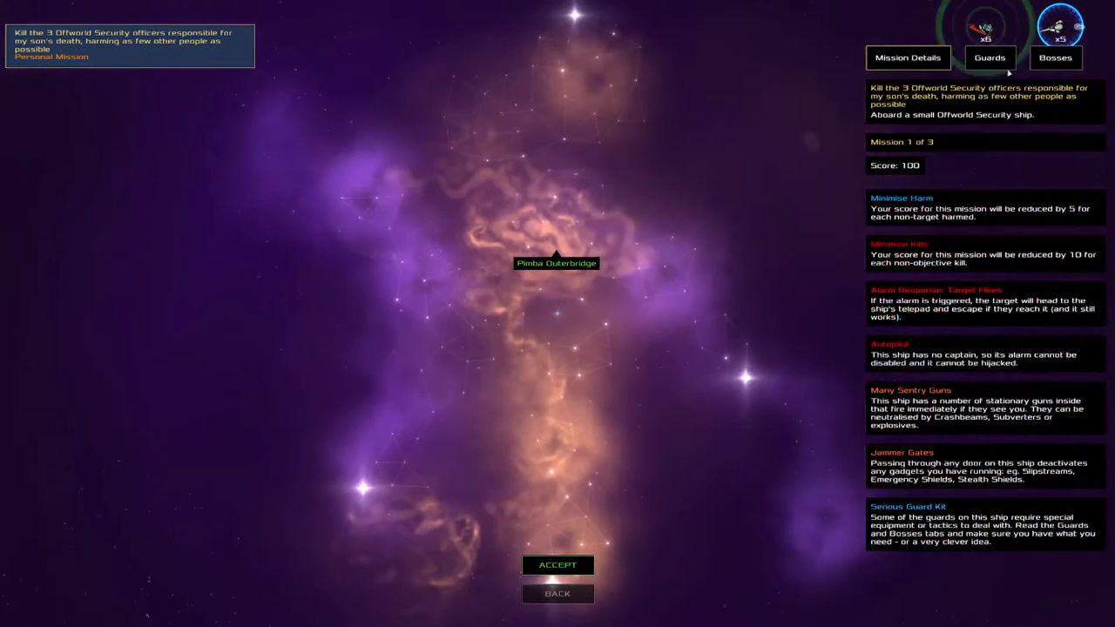
- Compare the first challenge mission's briefing with the equipment its guards and bosses carry
left_click(989, 57)
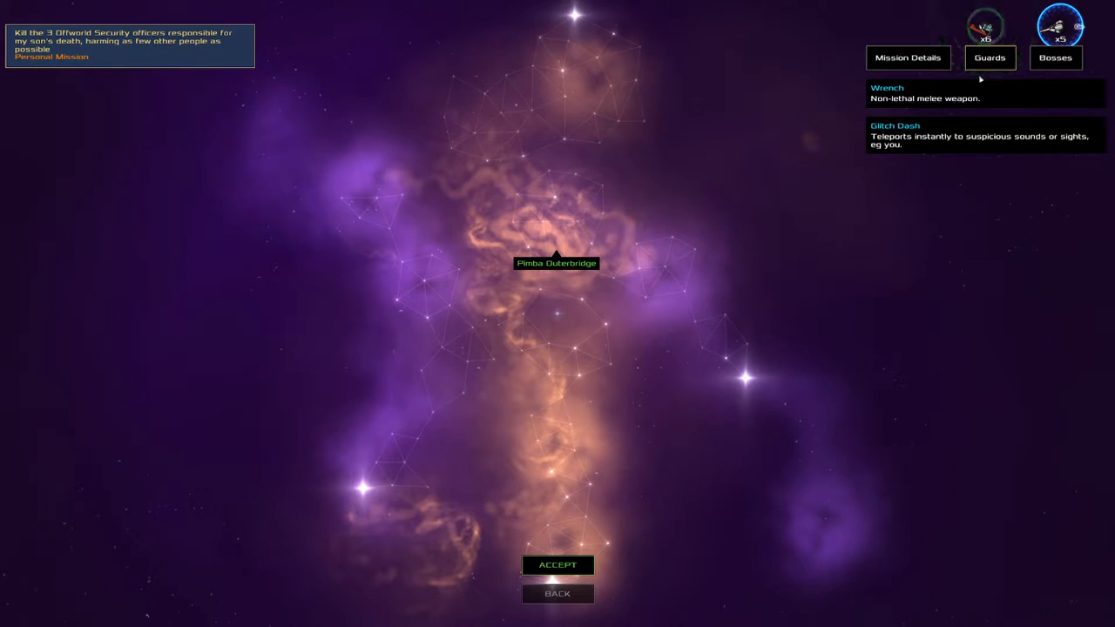
left_click(908, 58)
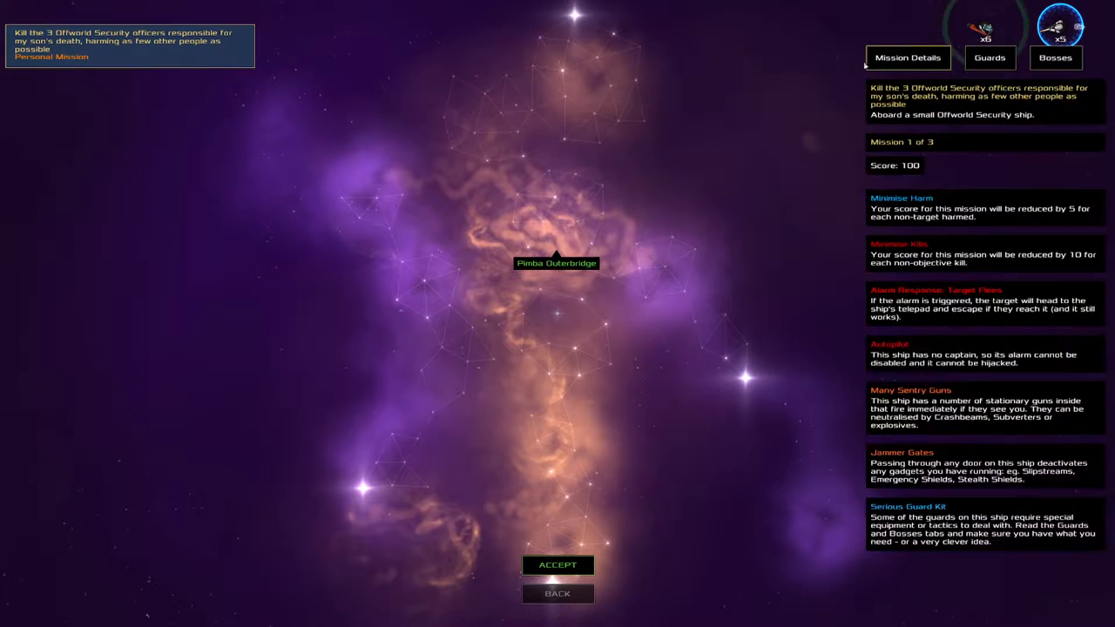
left_click(990, 57)
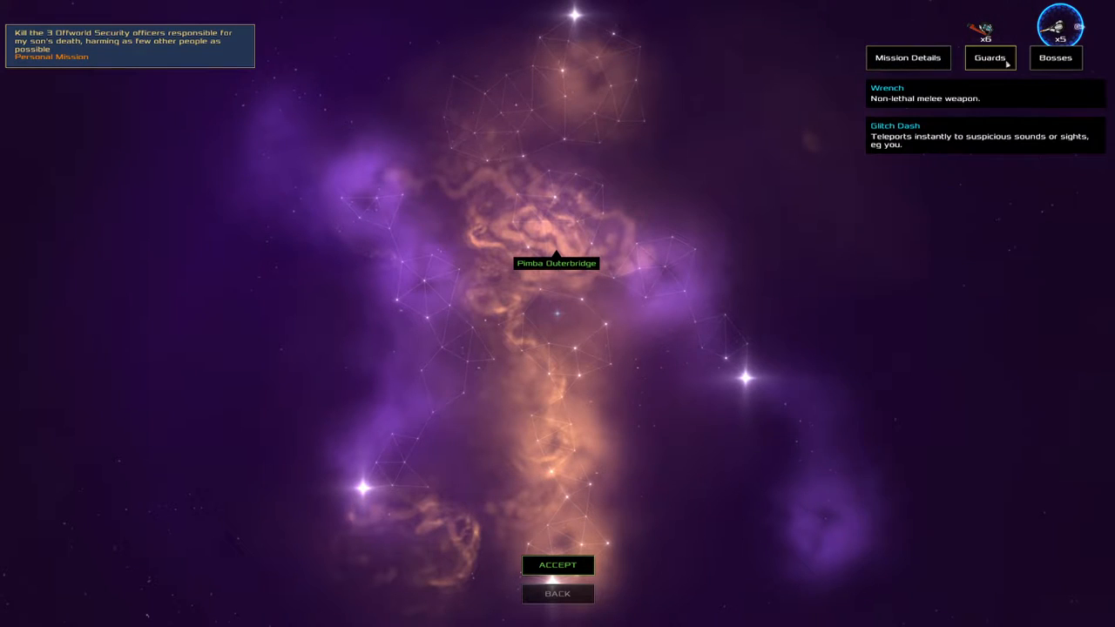
mouse_move(980, 26)
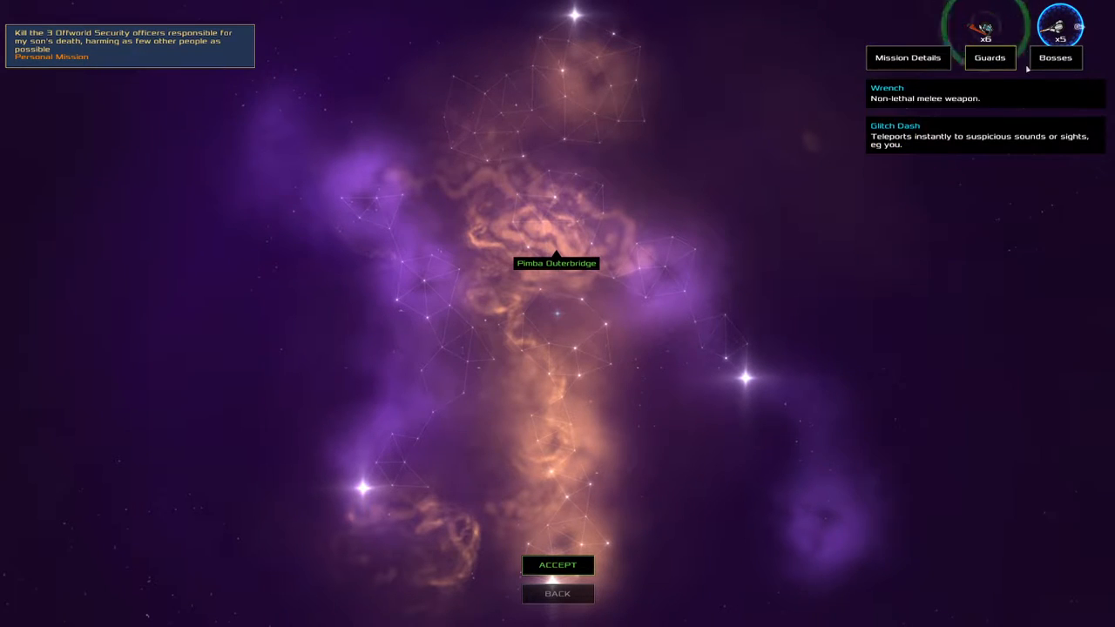
left_click(1056, 58)
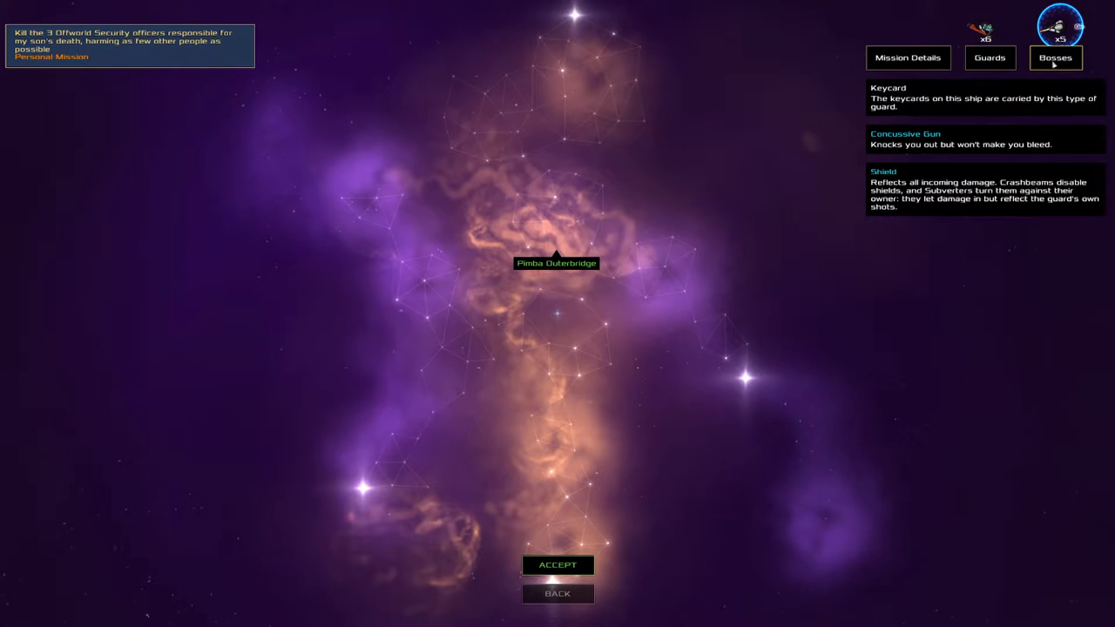
left_click(990, 58)
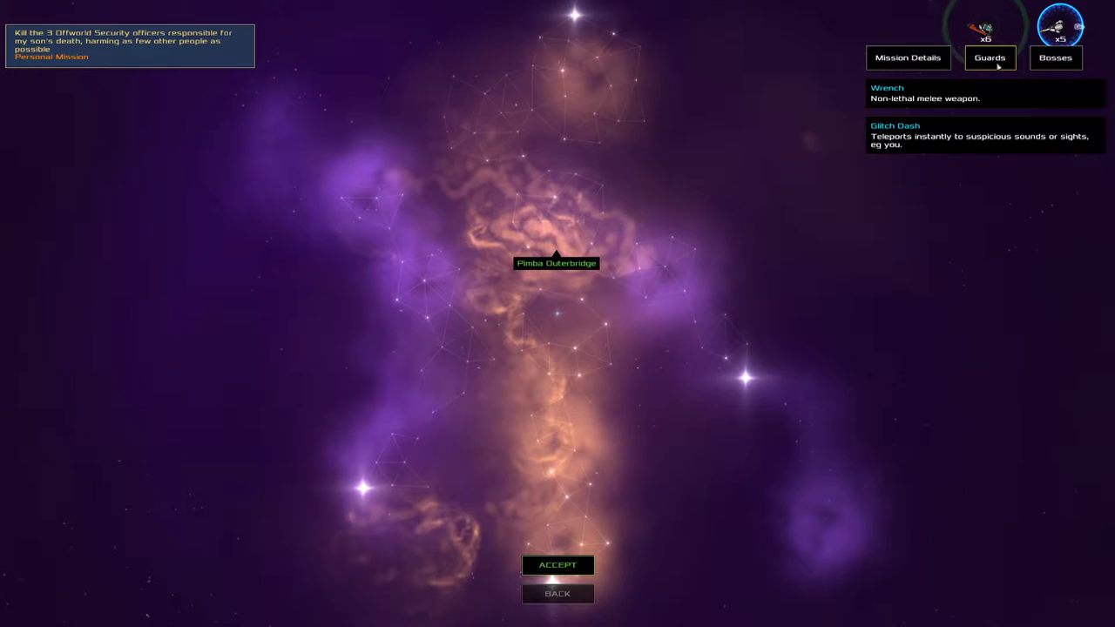
left_click(908, 57)
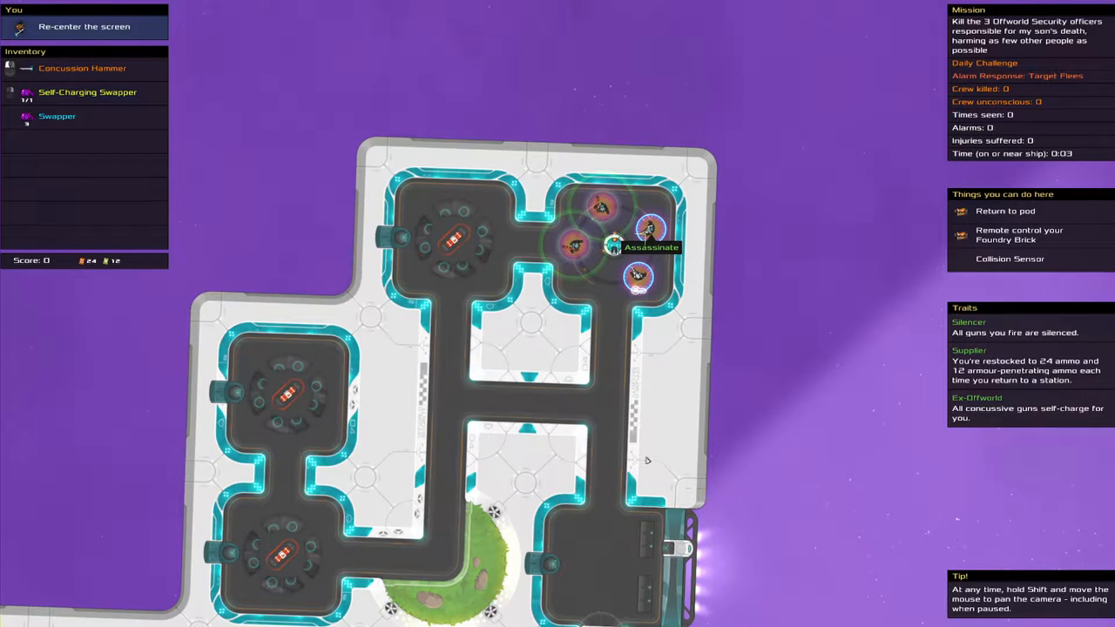
mouse_move(577, 452)
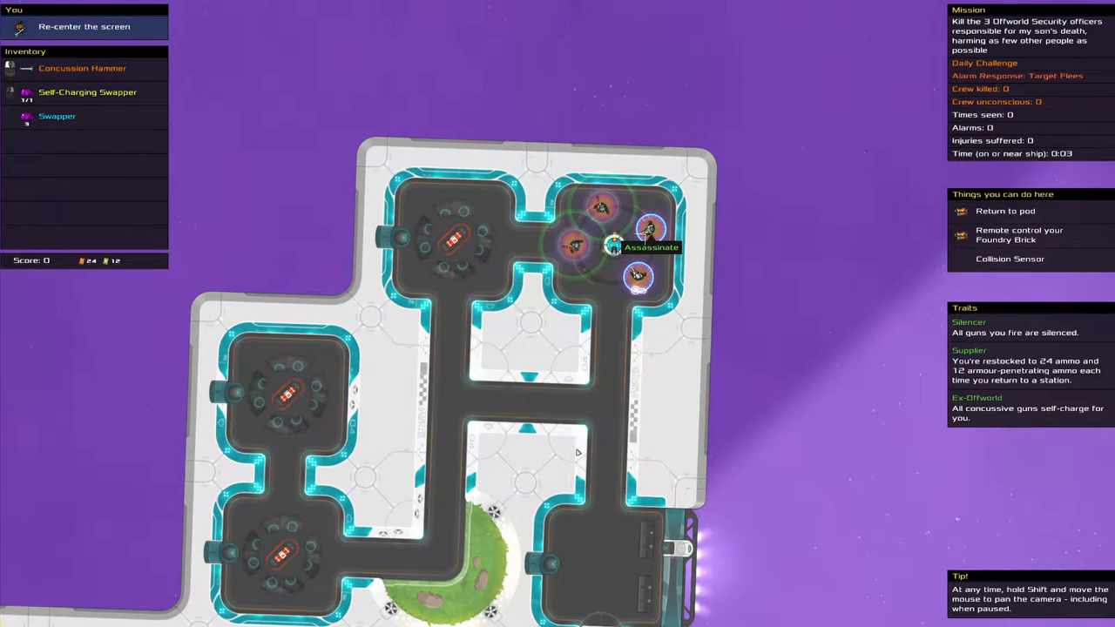
mouse_move(573, 403)
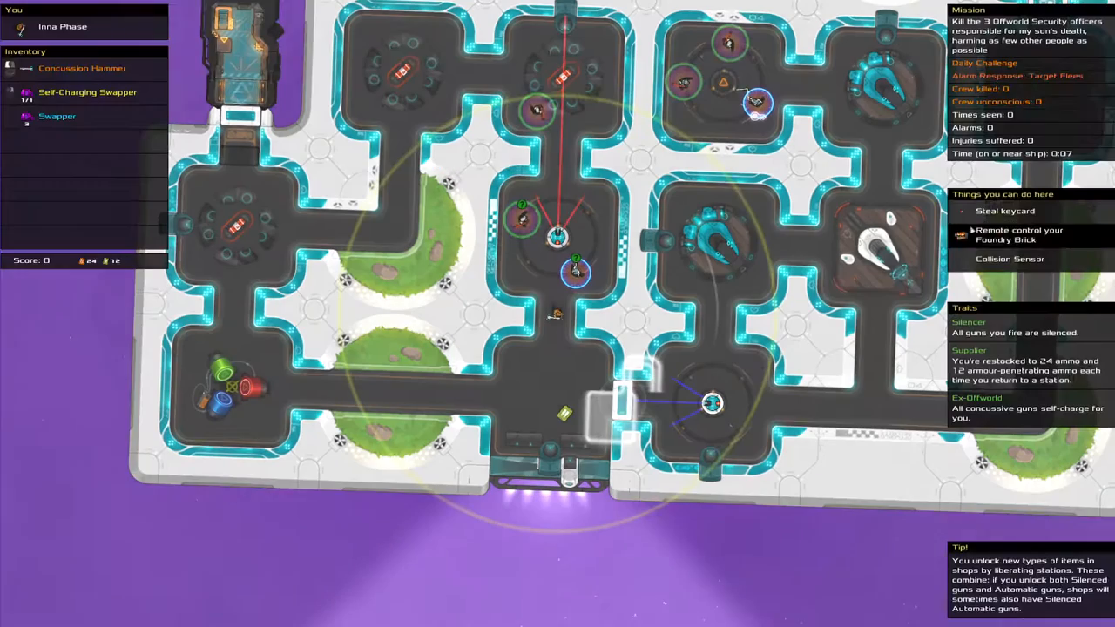
mouse_move(712, 402)
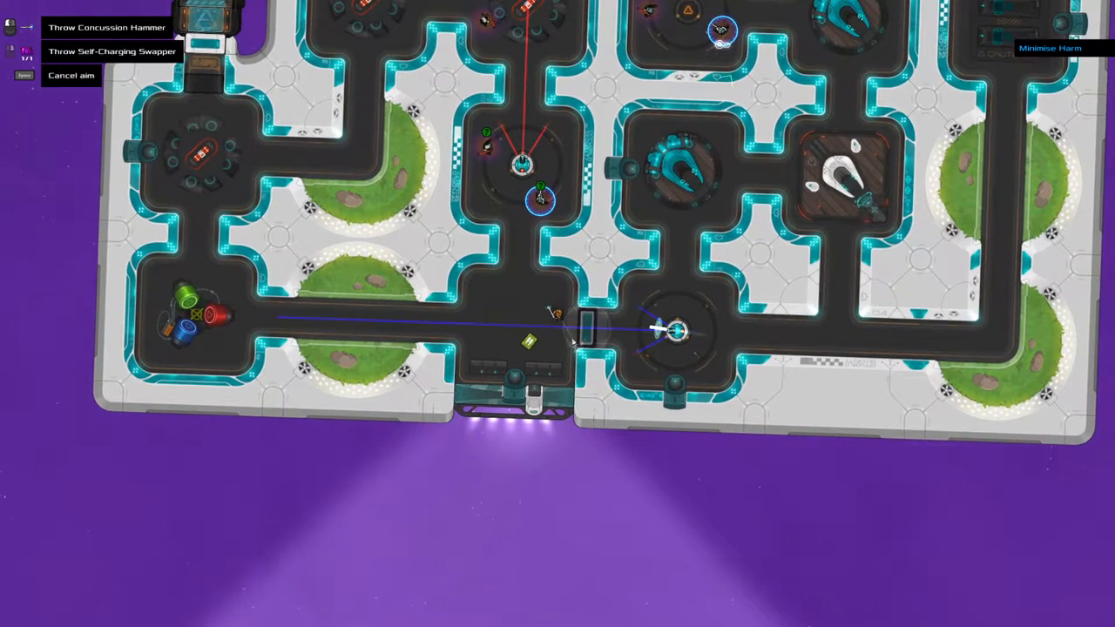
mouse_move(518, 314)
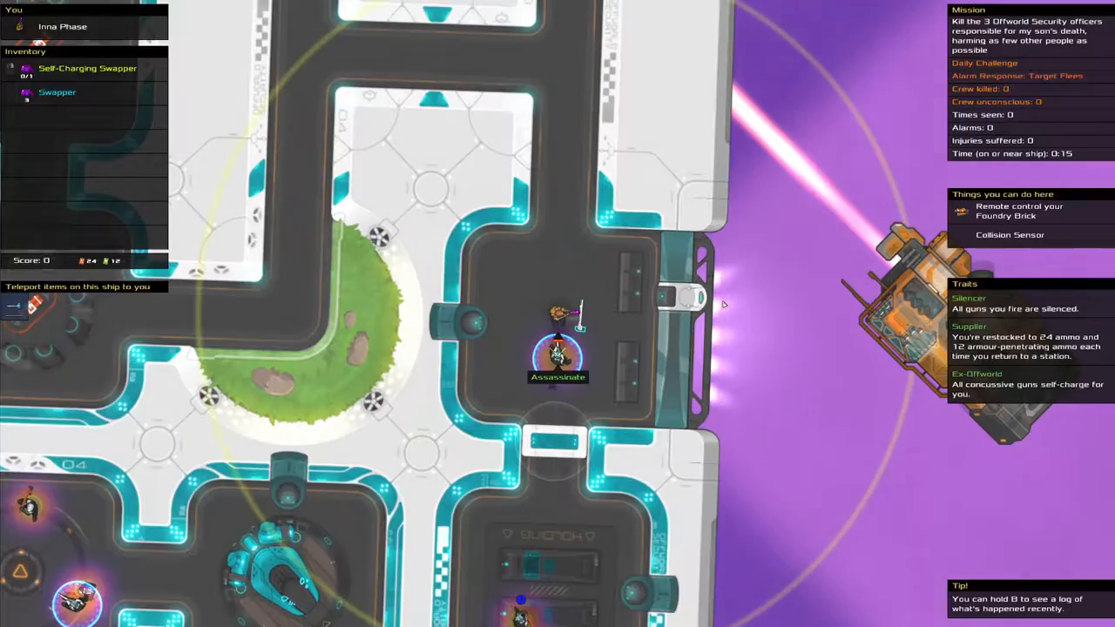
- Take down the guard standing by the docking area
left_click(87, 68)
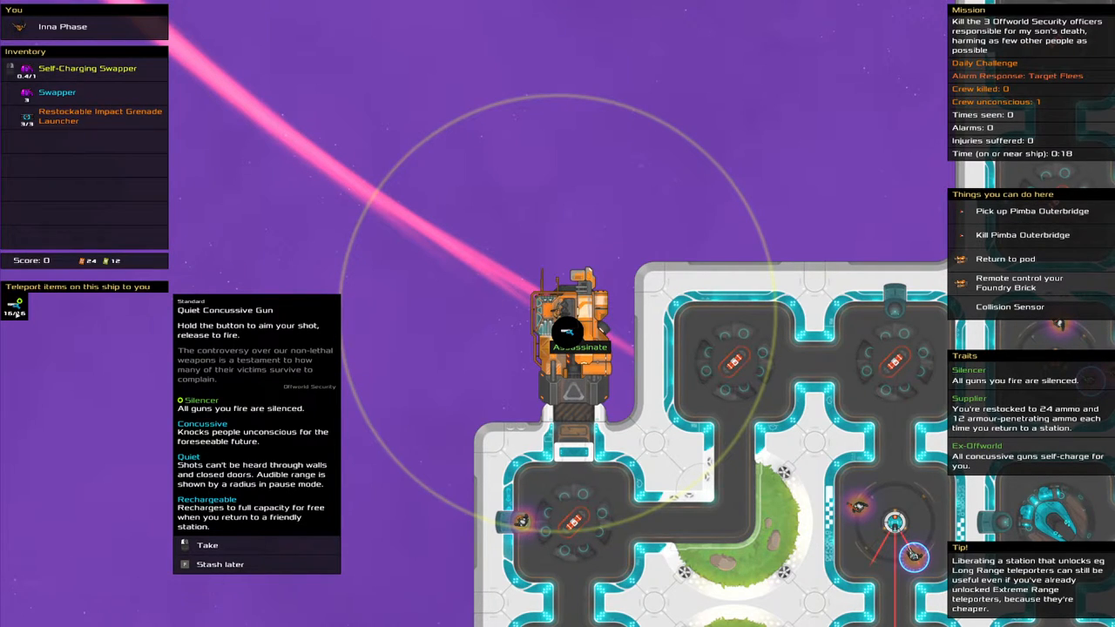
- Pick up the Quiet Concussive Gun from the knocked-out guard
left_click(206, 545)
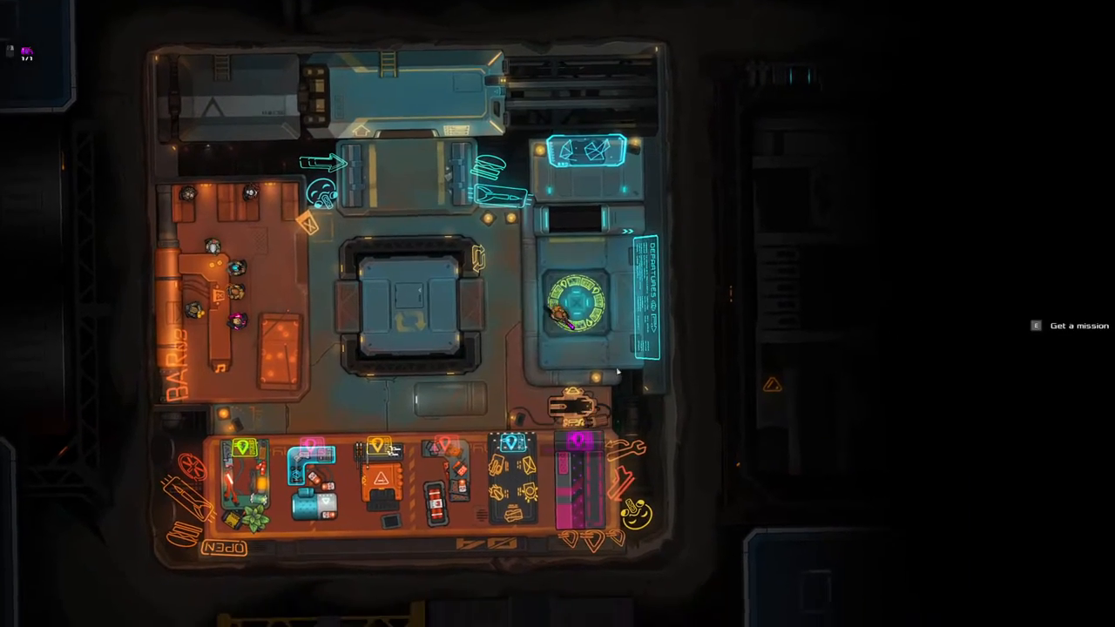
- Get mission 2 of 3, check its briefing tabs, and accept it
left_click(1078, 325)
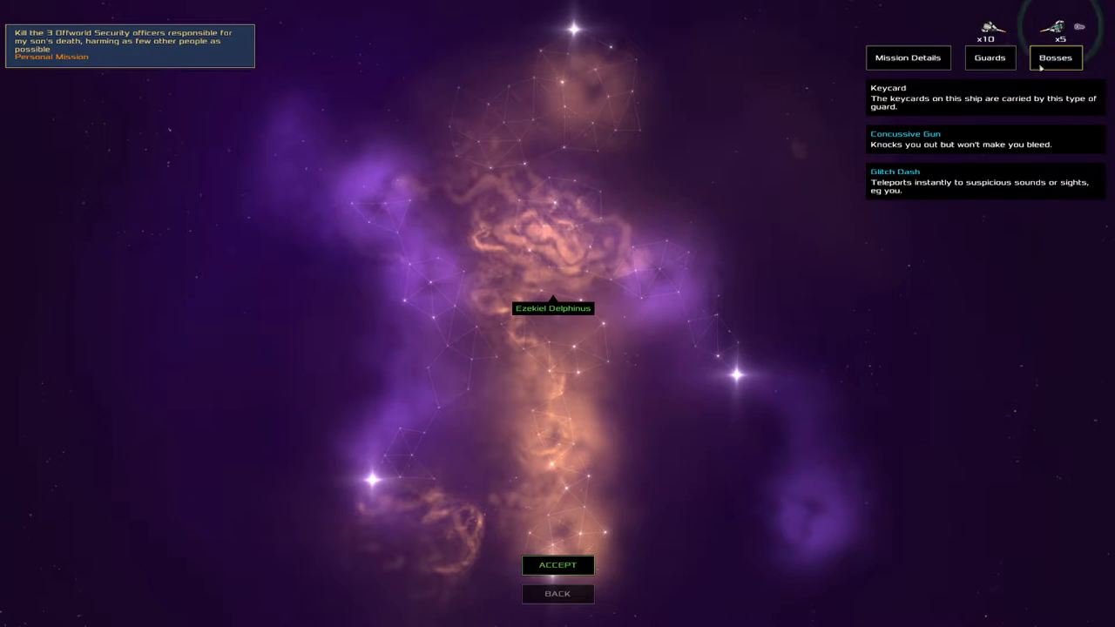
left_click(908, 57)
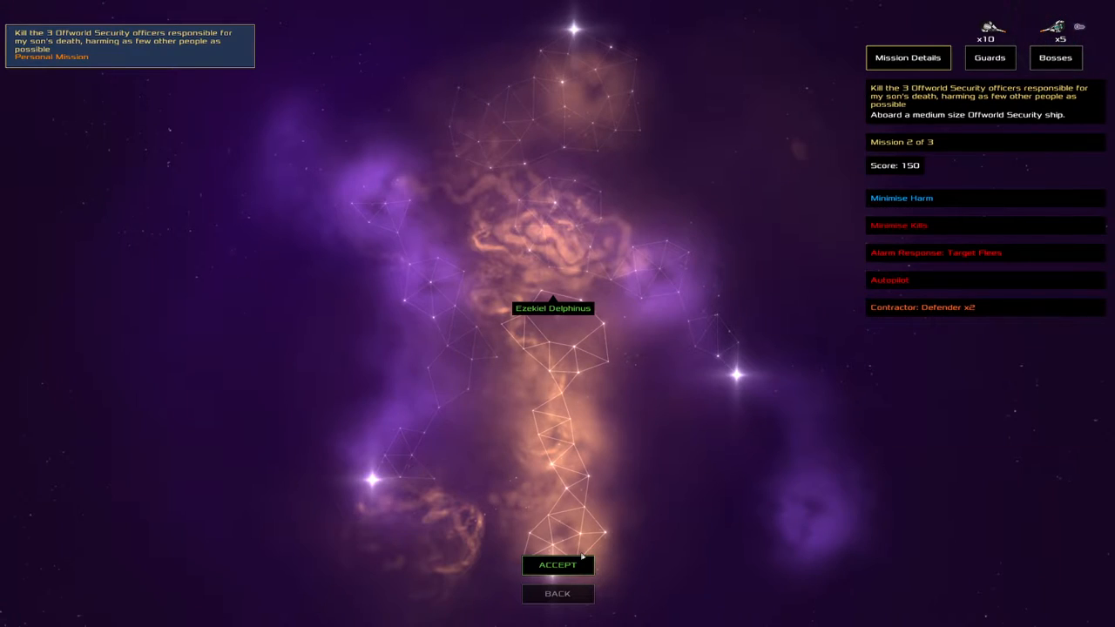
left_click(558, 565)
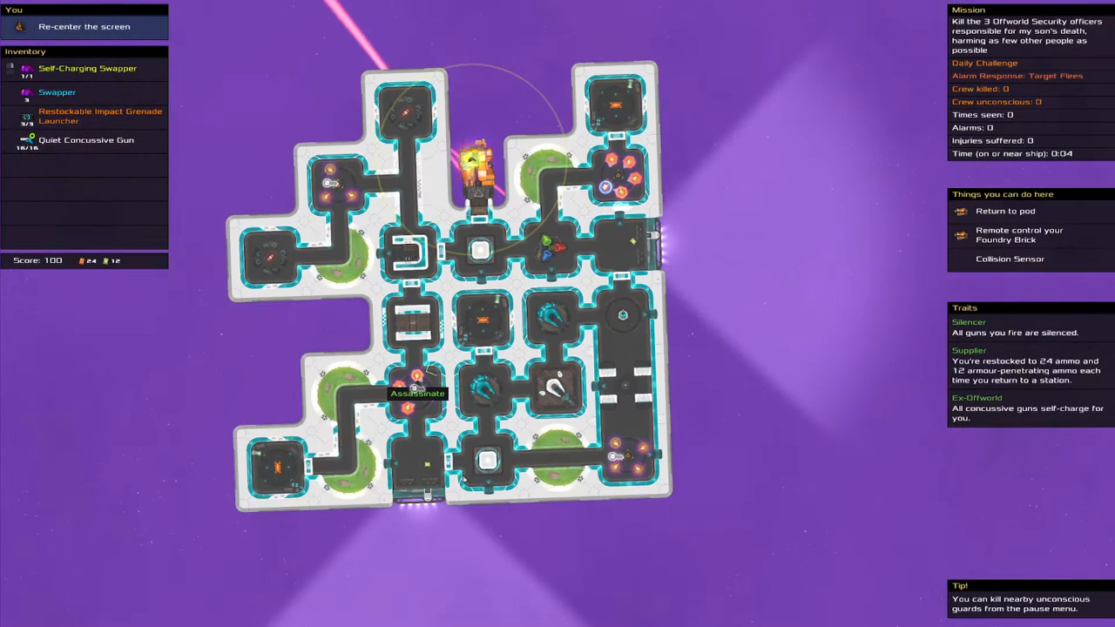
- Scout the ship map, then view the Restockable Impact Grenade Launcher's details
left_click(100, 116)
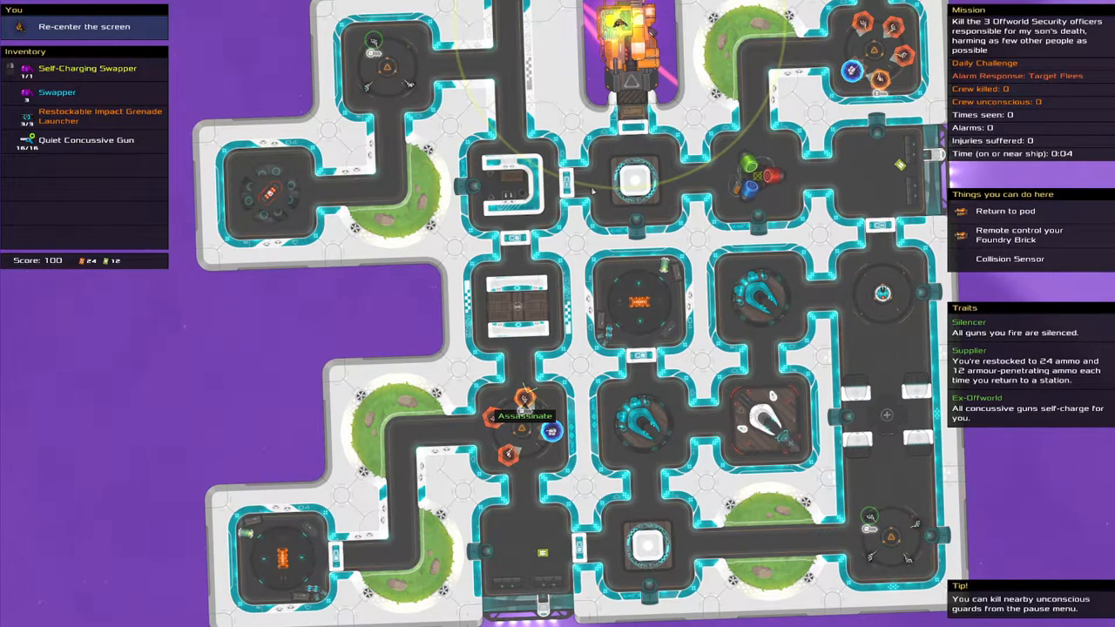
mouse_move(360, 249)
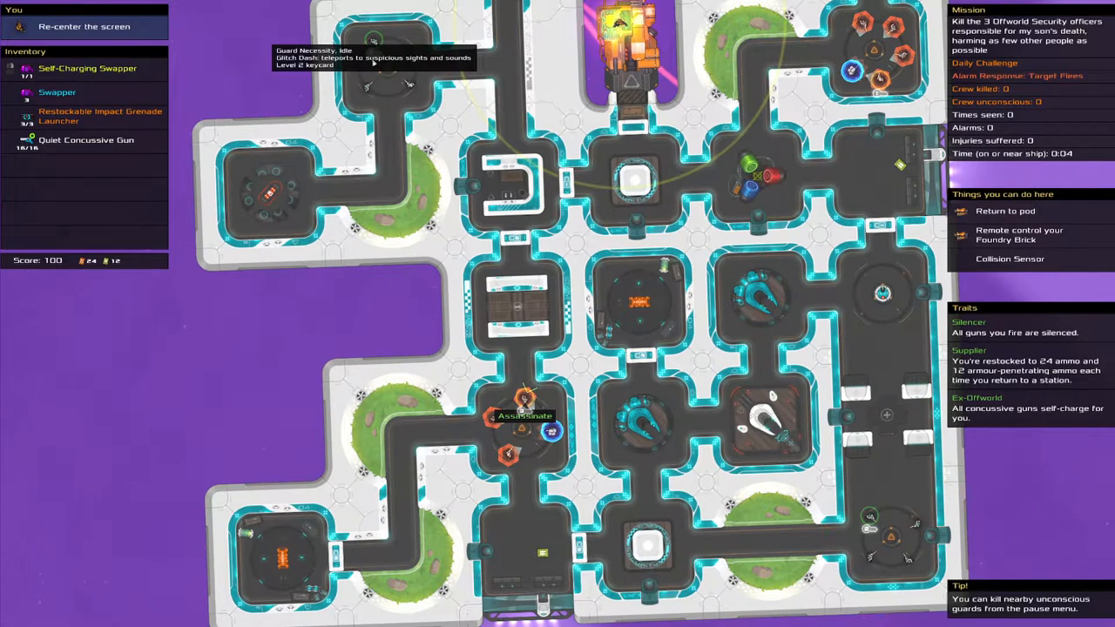
mouse_move(527, 396)
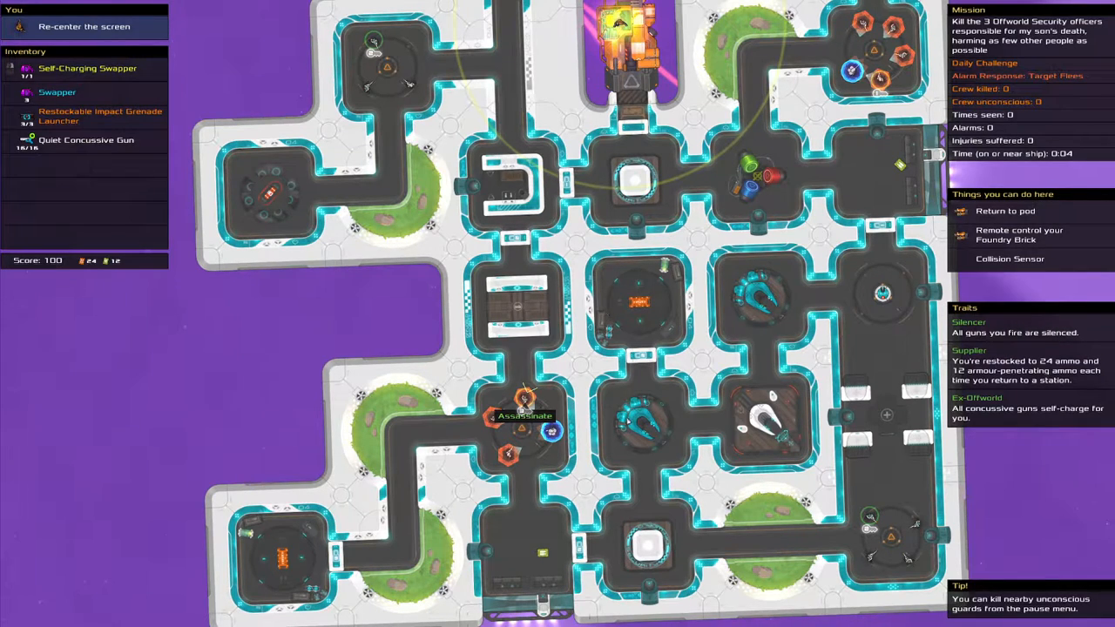
left_click(99, 115)
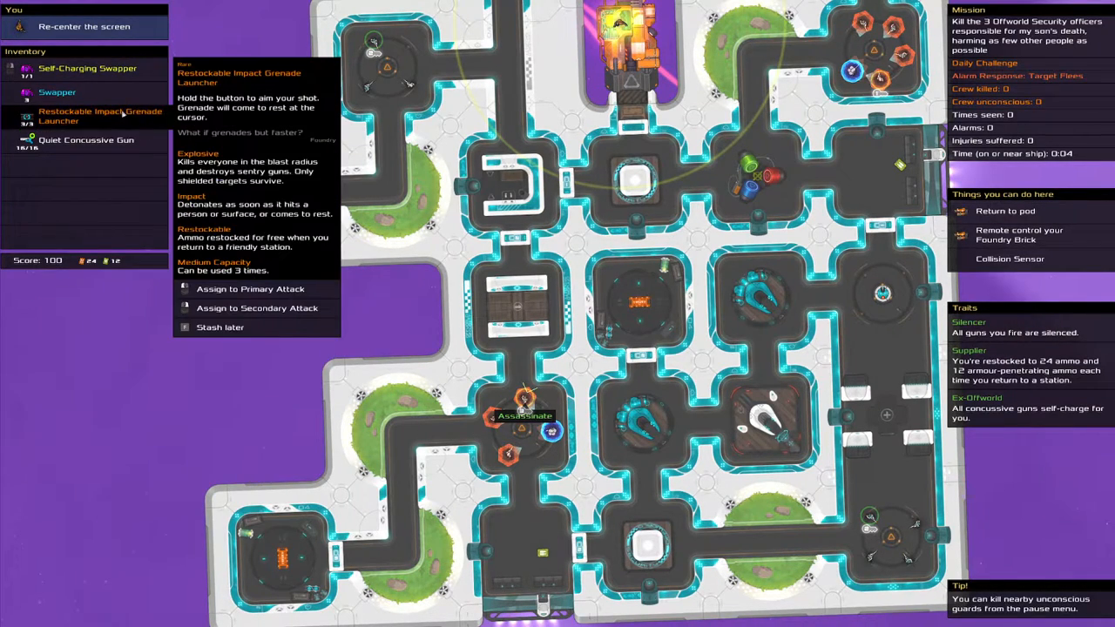
left_click(250, 289)
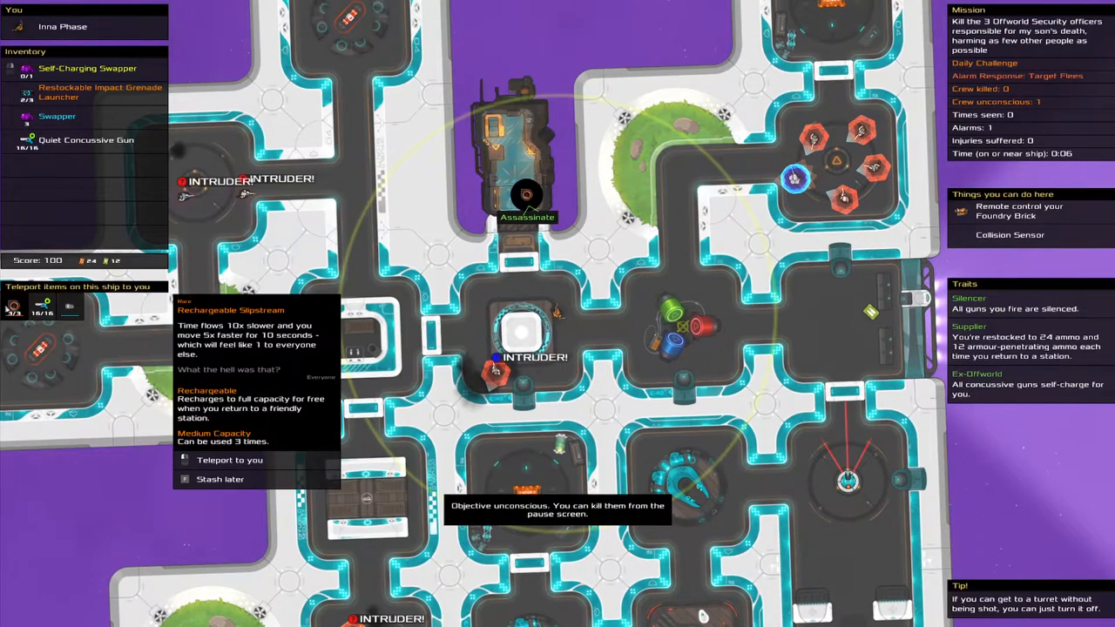
- Bring the Rechargeable Slipstream to the character after killing the second target
left_click(230, 460)
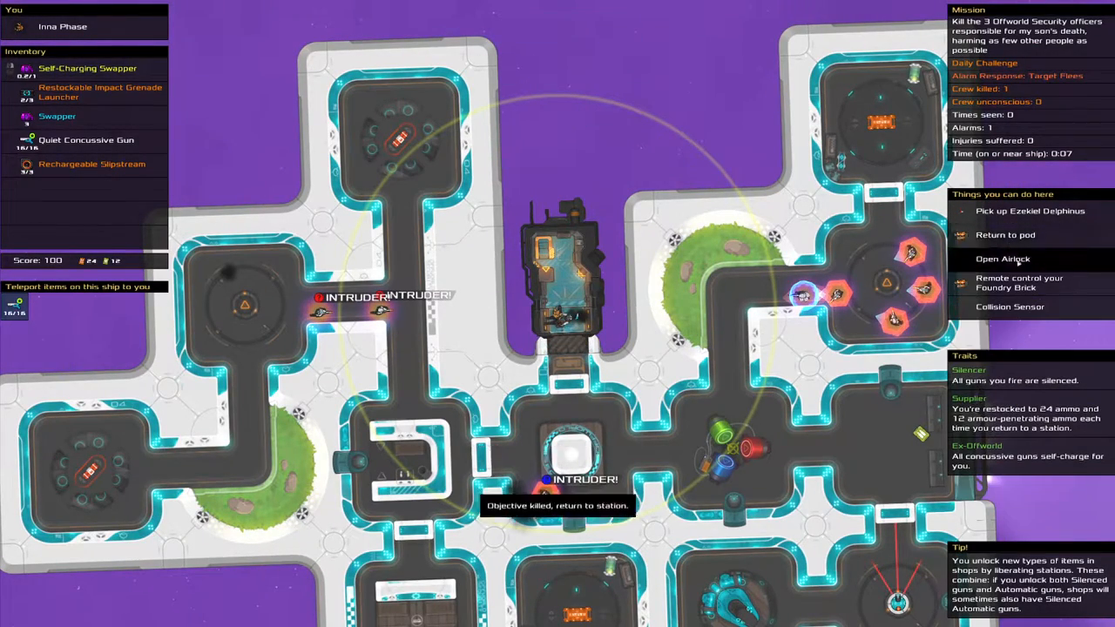
mouse_move(1005, 235)
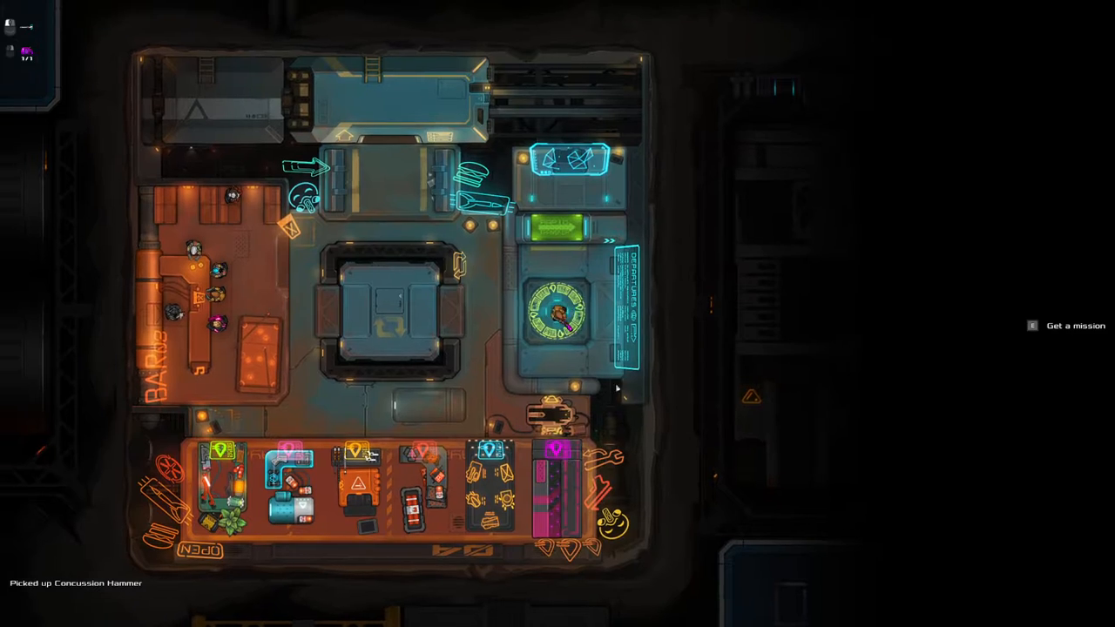
- Bring up mission 3 of 3, view its Mission Details, and accept it
left_click(1033, 325)
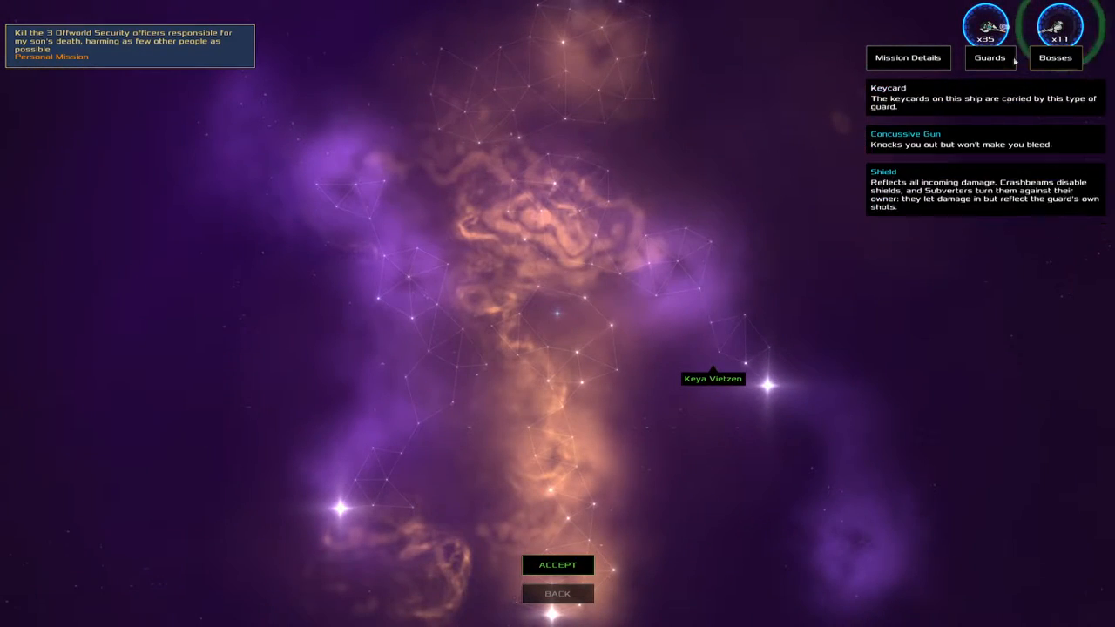
left_click(908, 57)
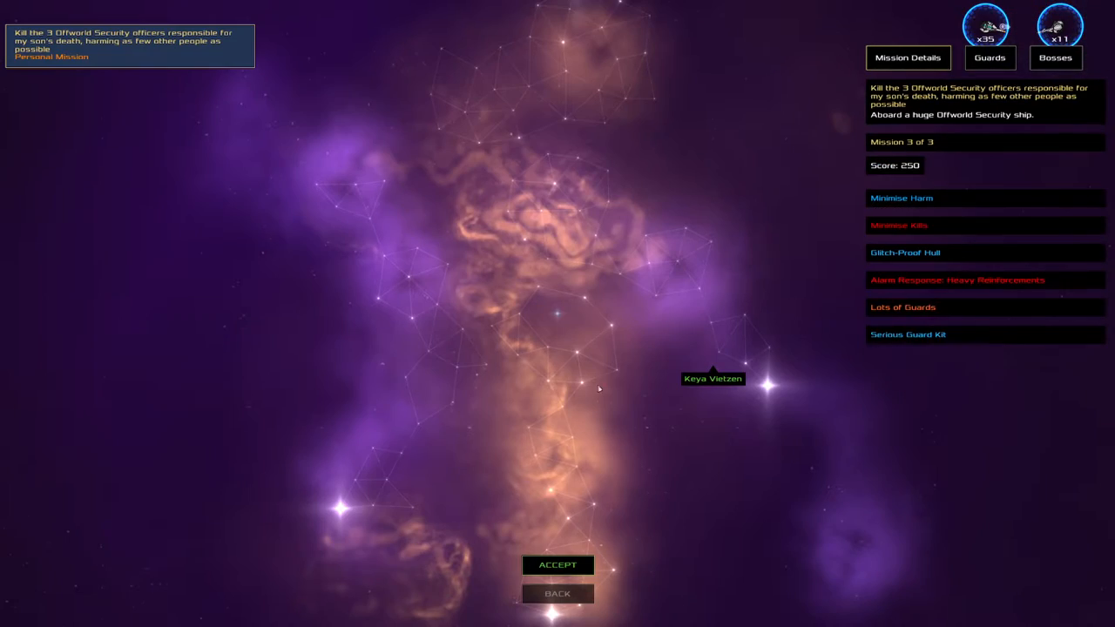
left_click(557, 564)
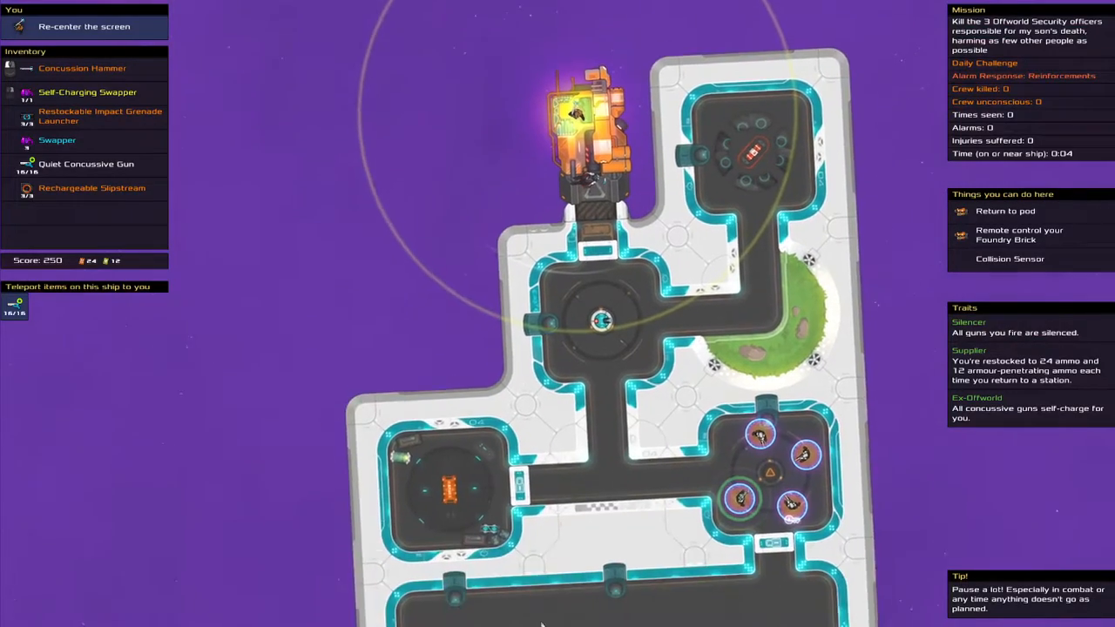
- Scroll the camera around the third Offworld Security ship's layout
scroll("down", 3)
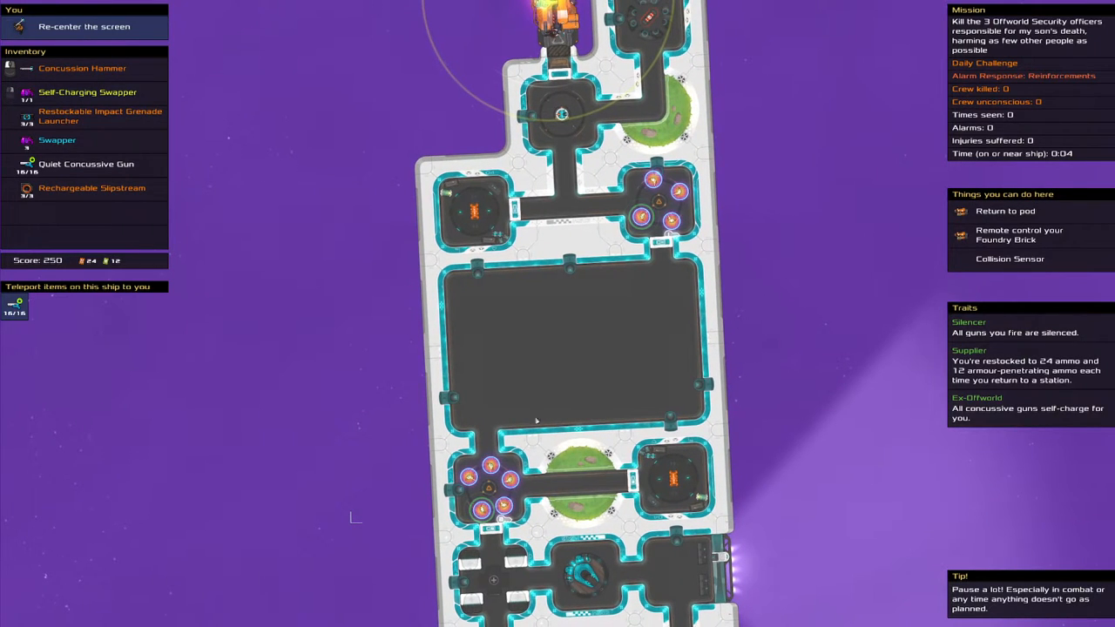
scroll("down", 3)
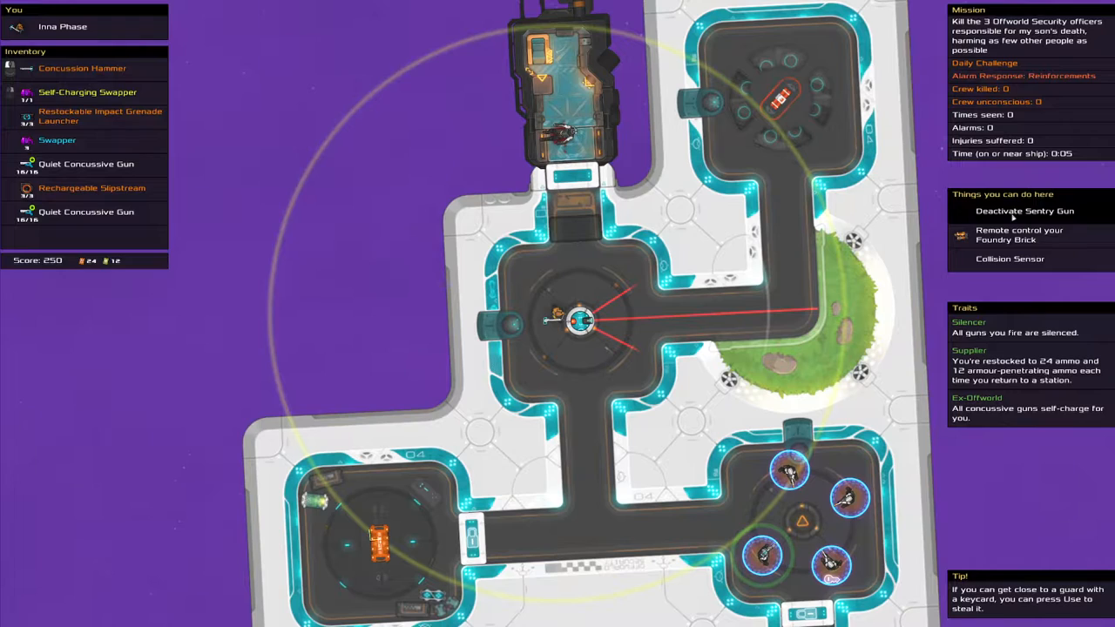
- Deactivate the sentry gun and move beside the five-guard keycard group
left_click(1024, 211)
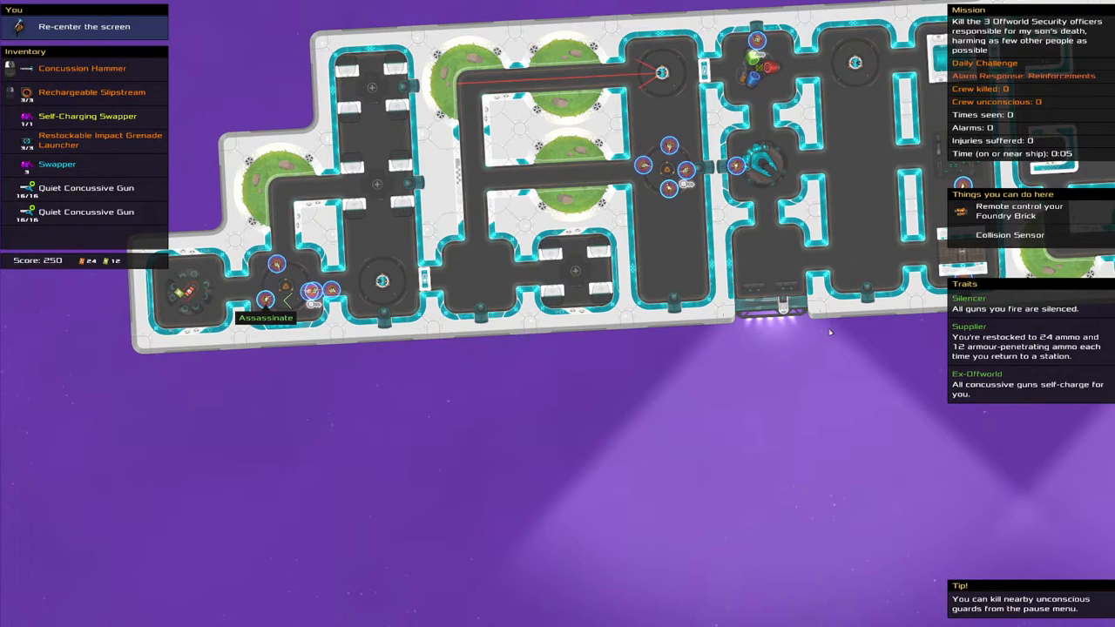
mouse_move(356, 247)
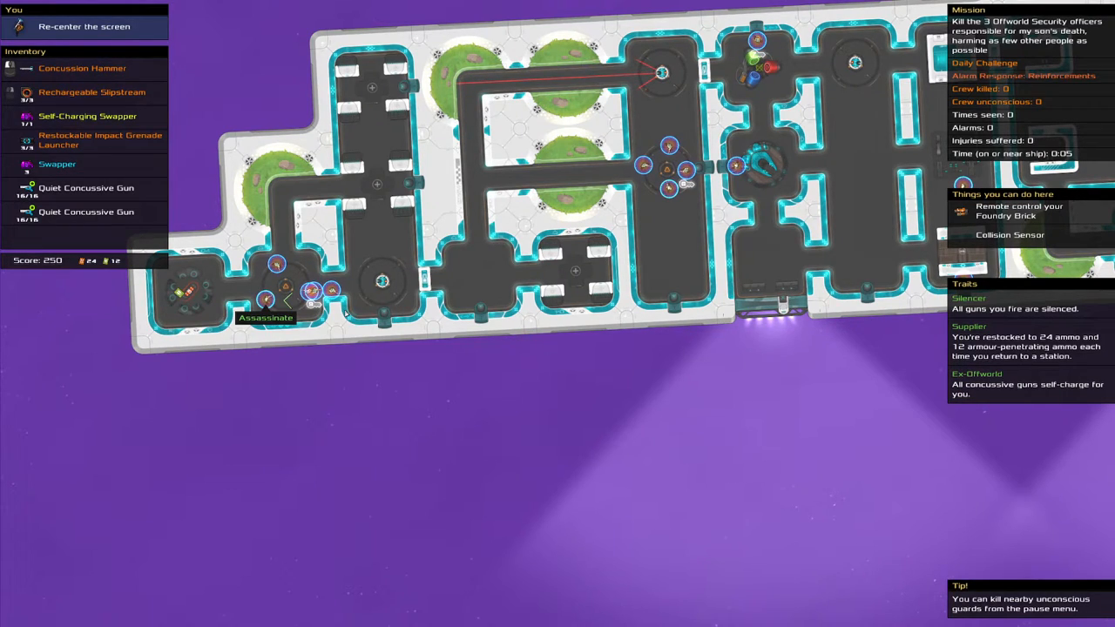
mouse_move(207, 273)
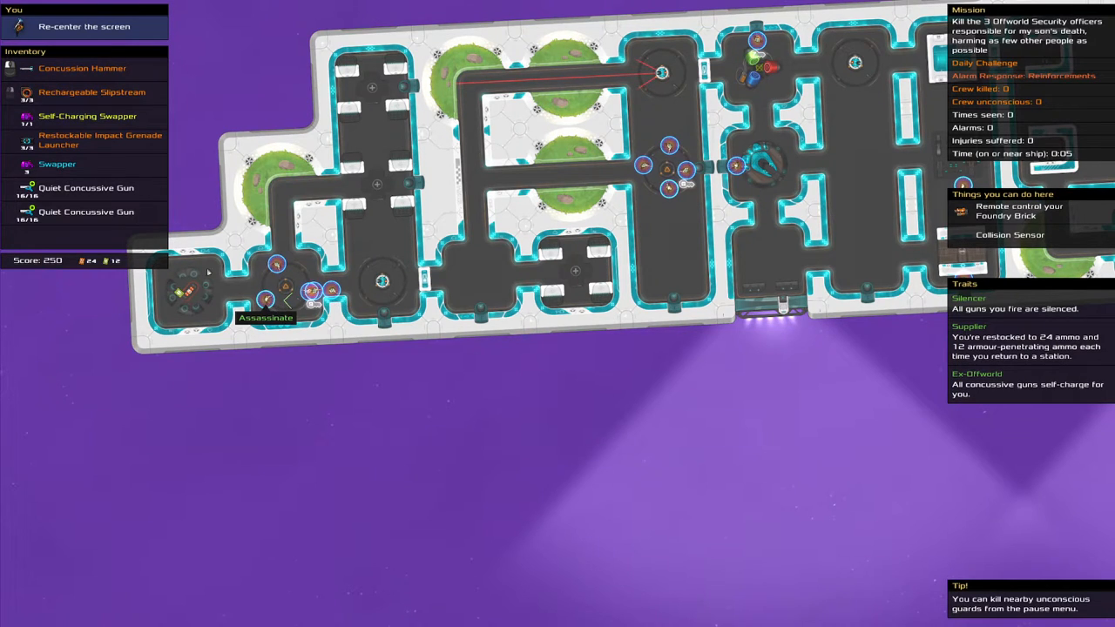
left_click(100, 140)
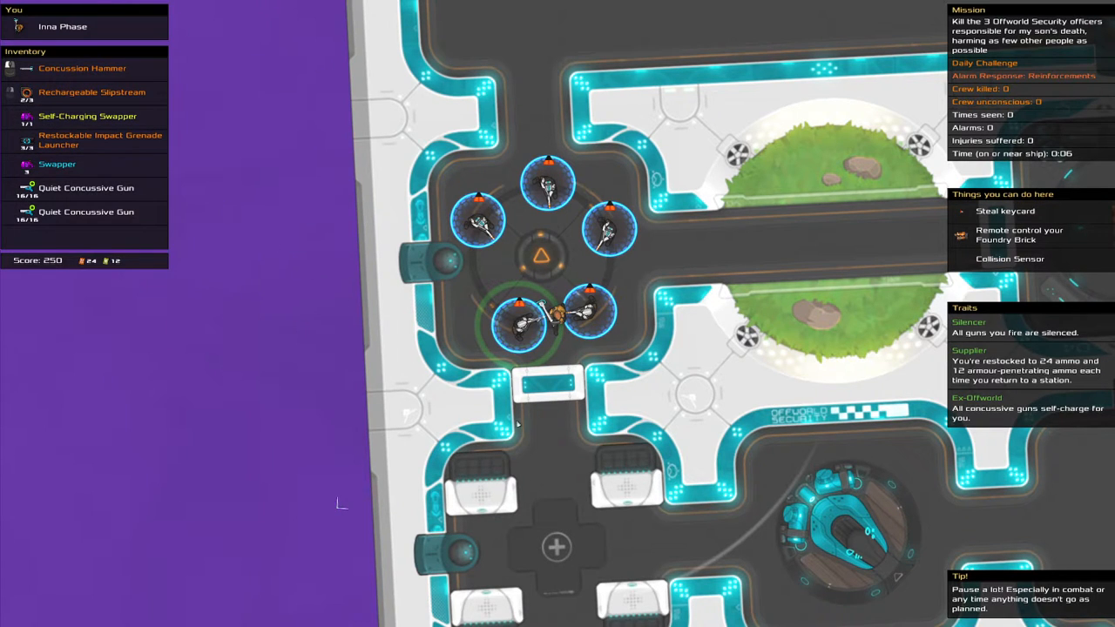
mouse_move(503, 427)
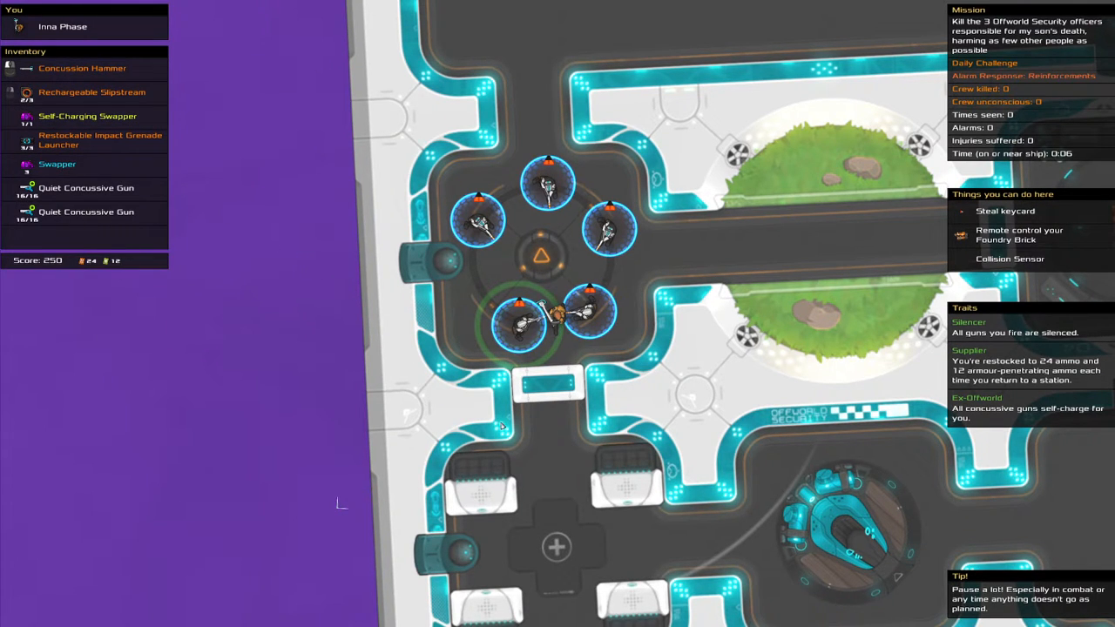
mouse_move(671, 411)
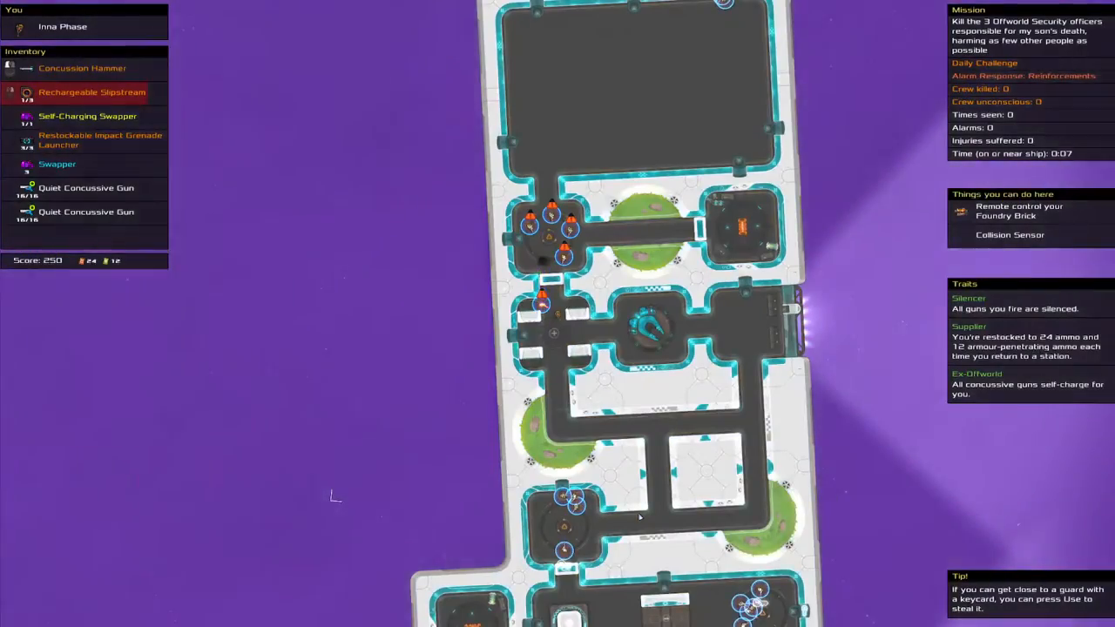
- Dash deeper into the ship and pick the next teleport destination
left_click(101, 140)
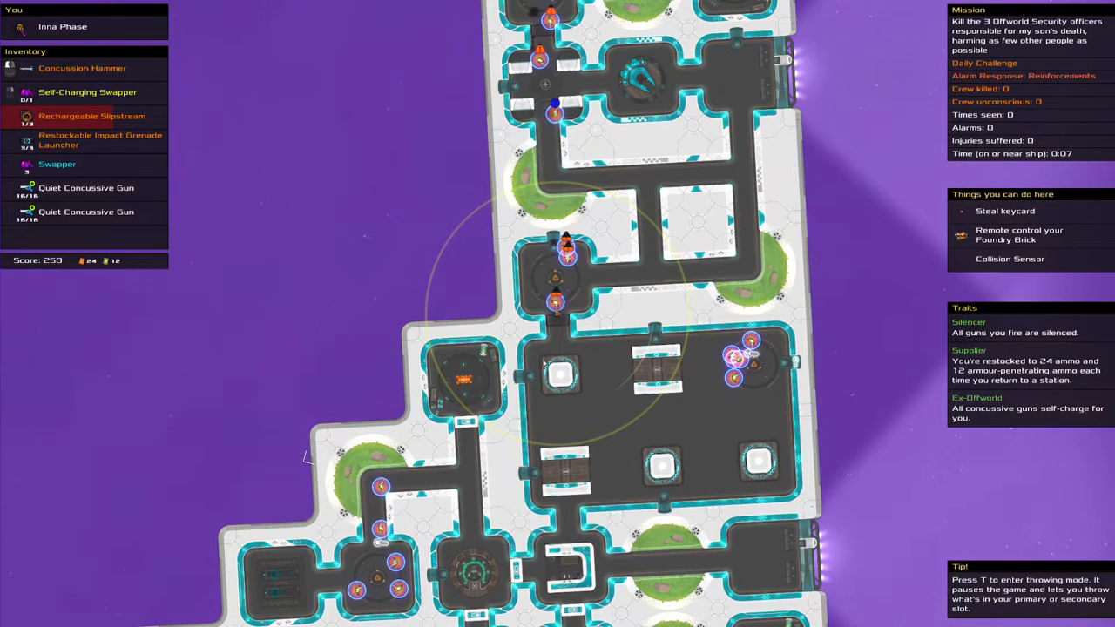
mouse_move(381, 487)
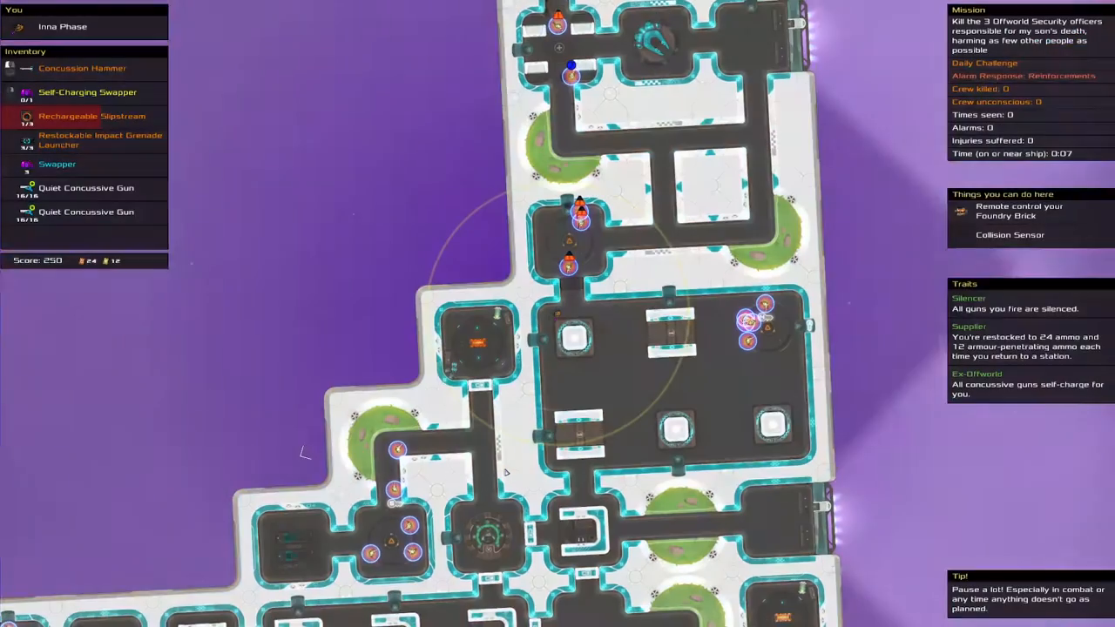
left_click(85, 188)
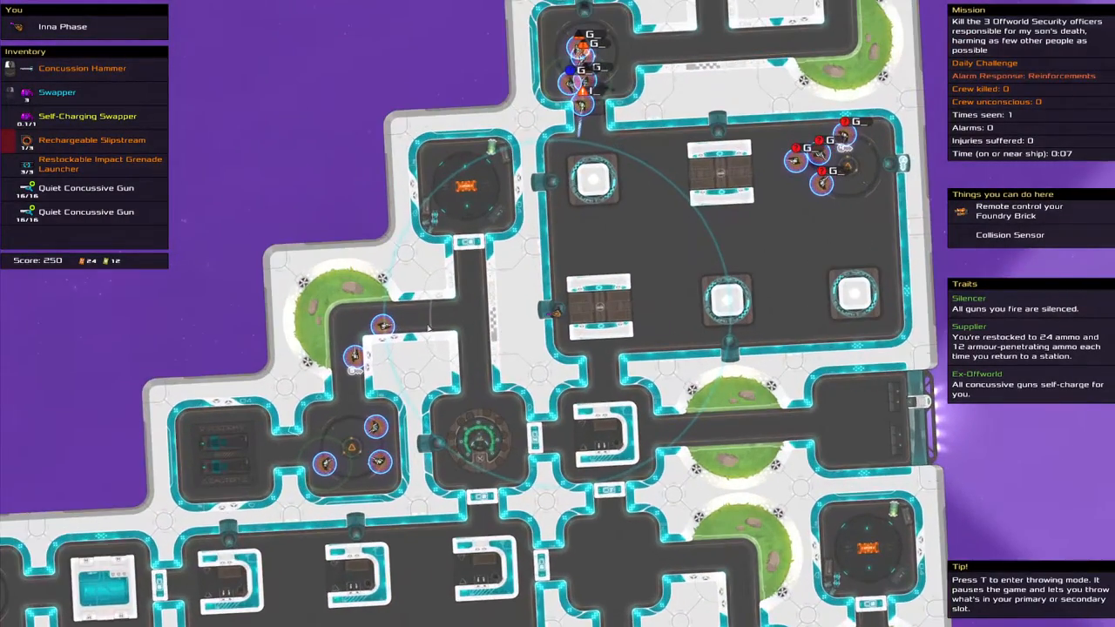
mouse_move(382, 325)
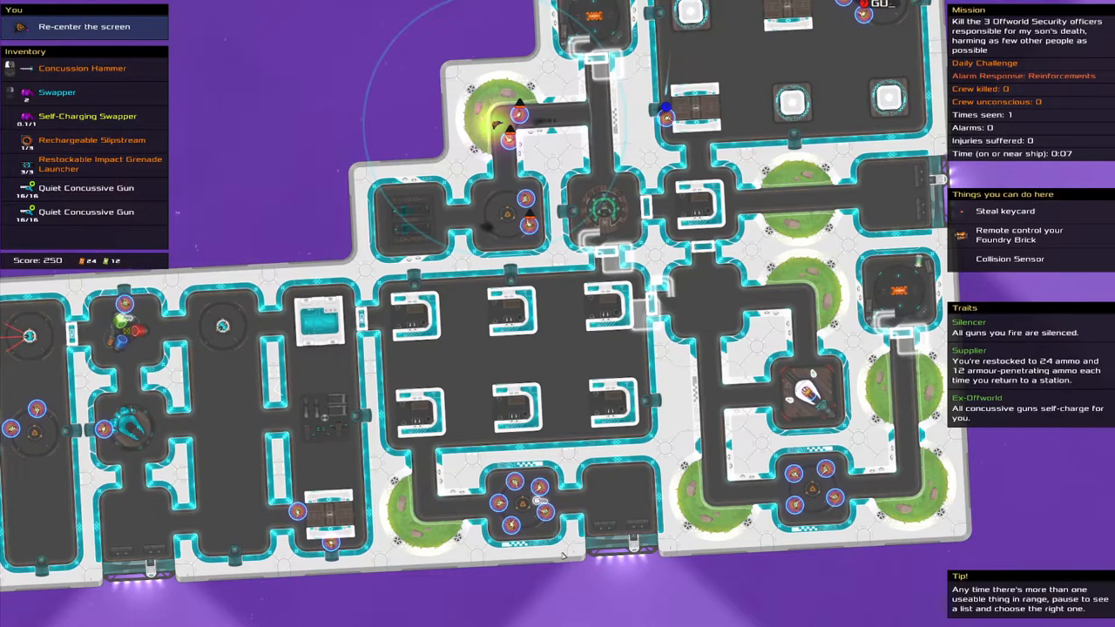
mouse_move(300, 510)
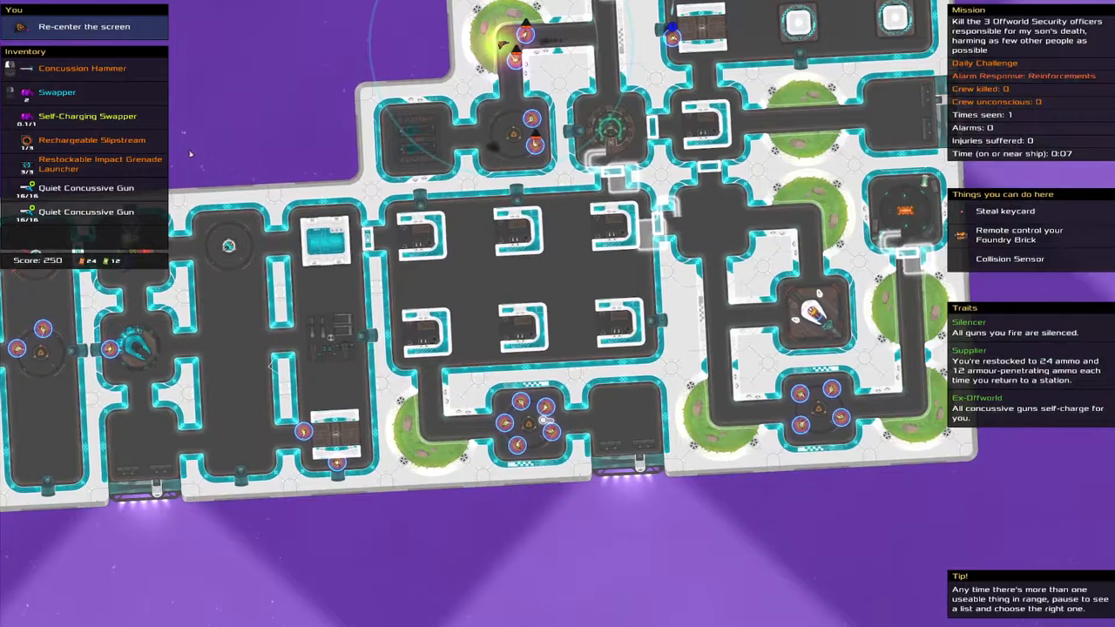
- Swap into another room toward the guards to steal a keycard
left_click(92, 141)
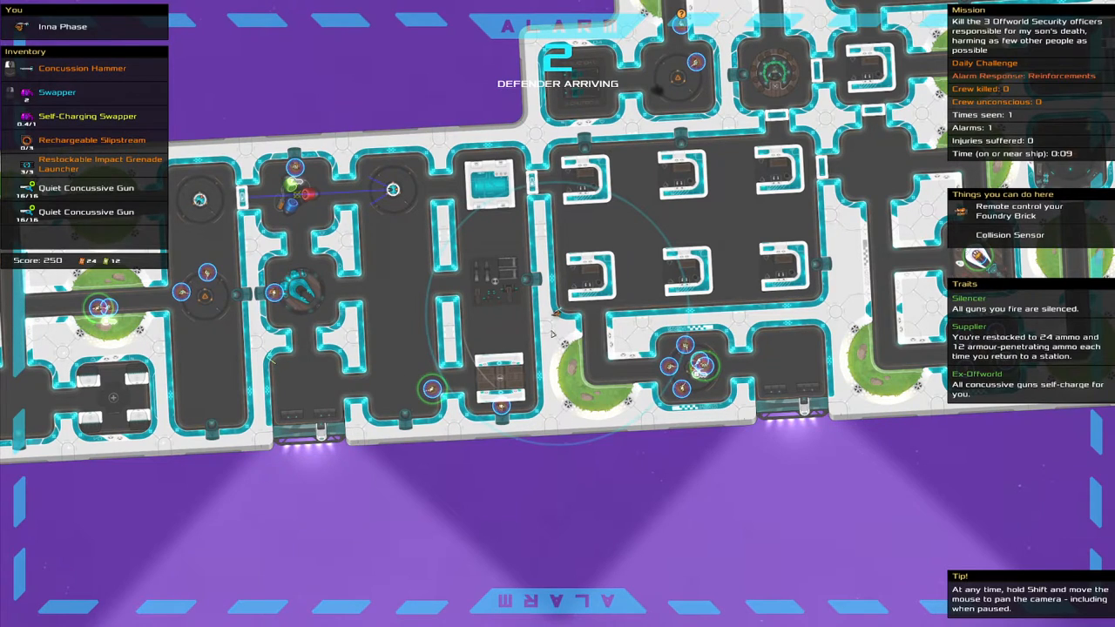
mouse_move(513, 429)
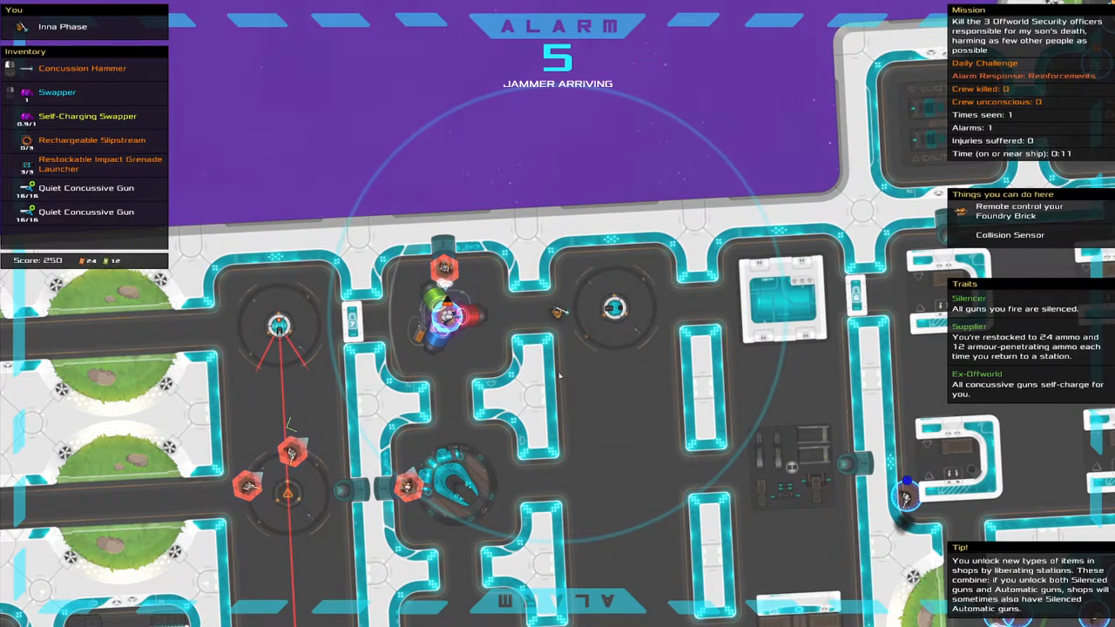
mouse_move(574, 379)
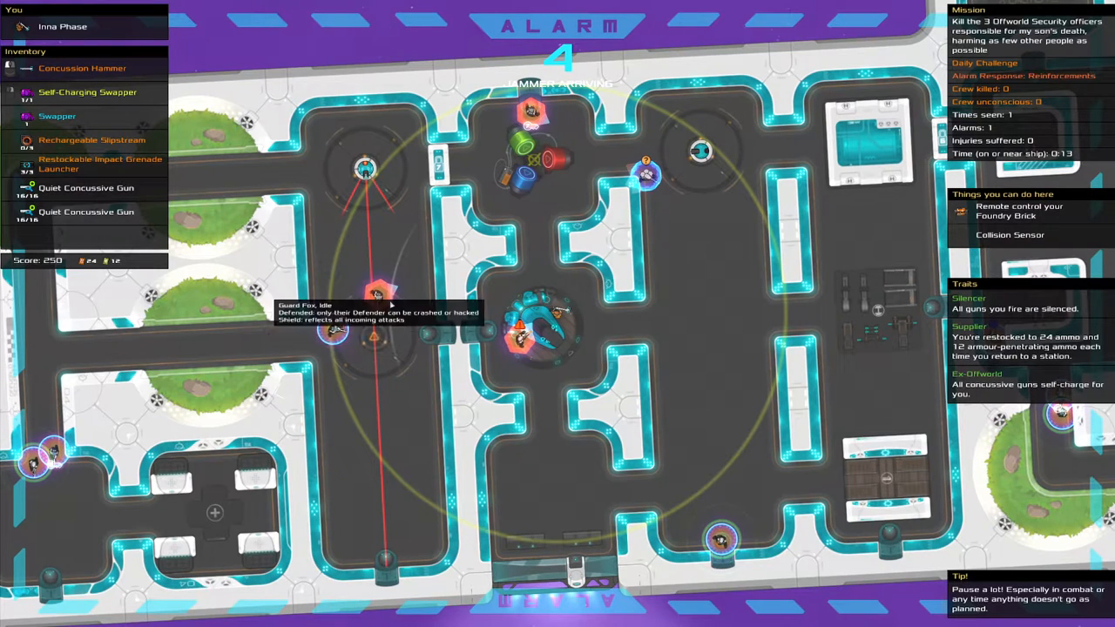
mouse_move(333, 329)
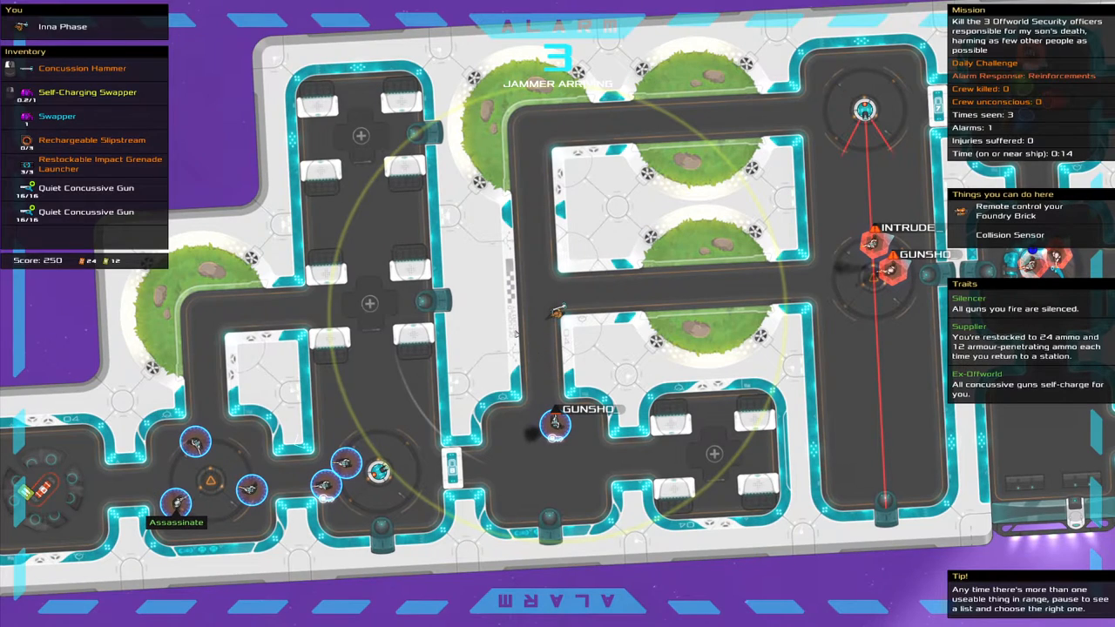
mouse_move(554, 423)
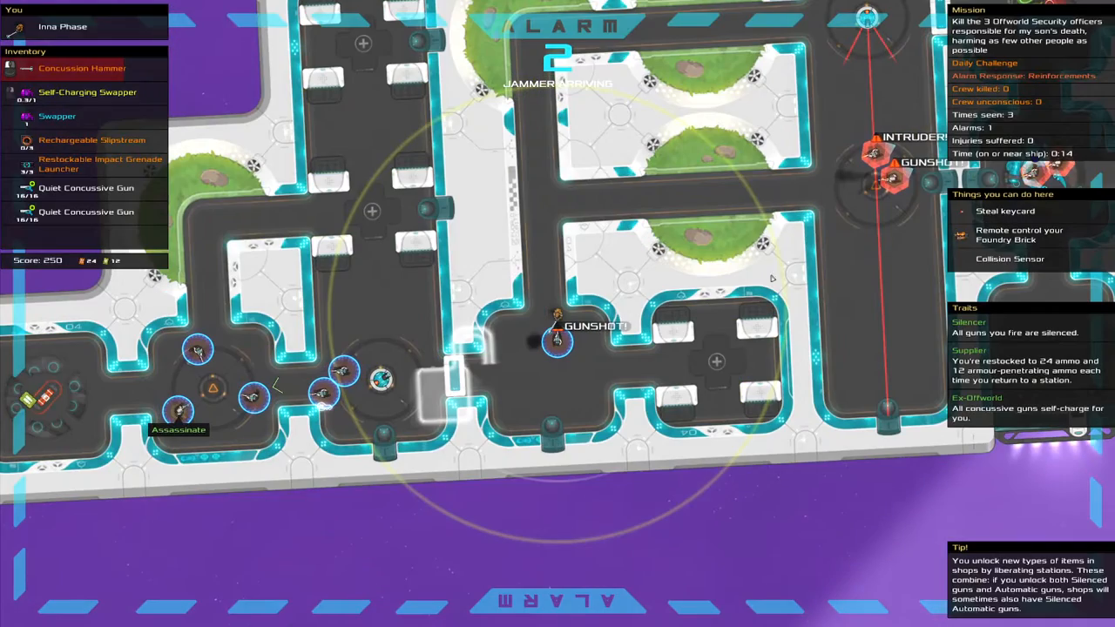
mouse_move(902, 179)
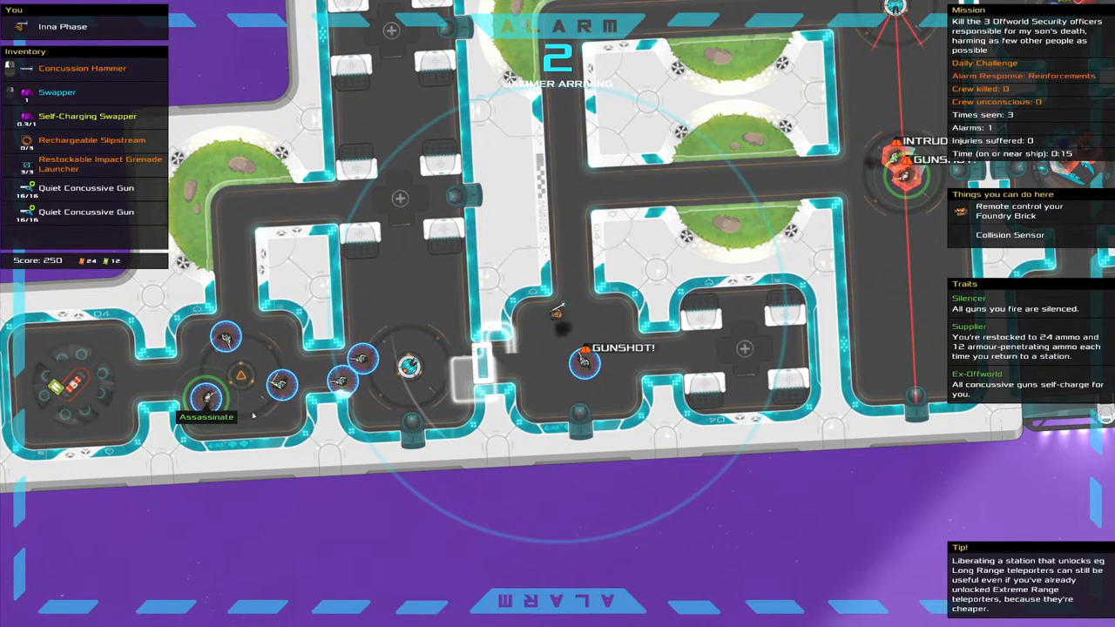
mouse_move(371, 433)
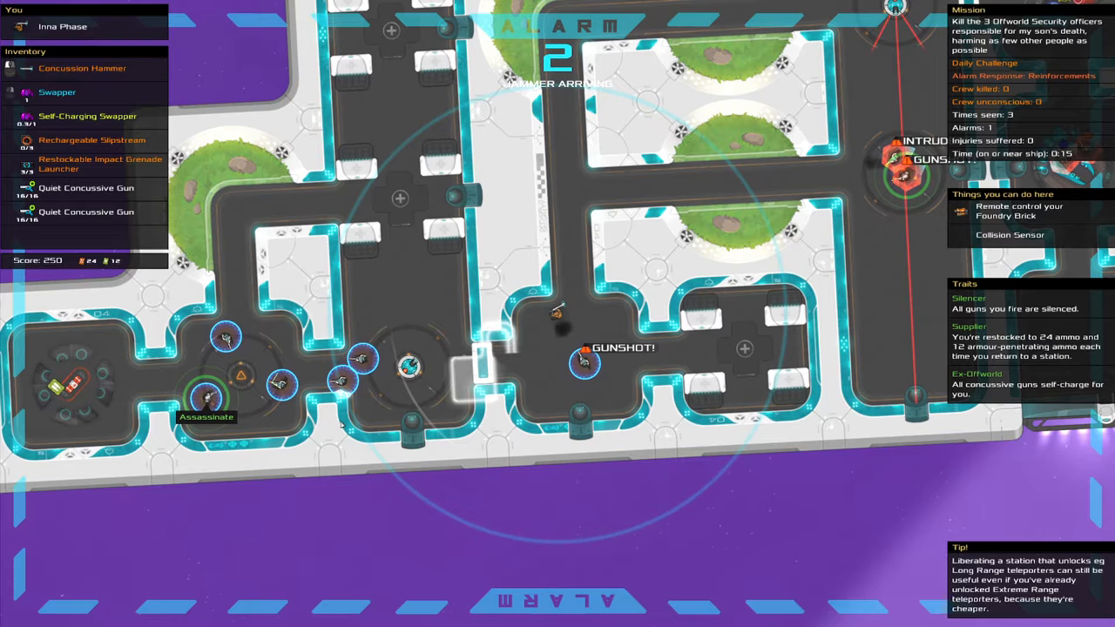
mouse_move(211, 392)
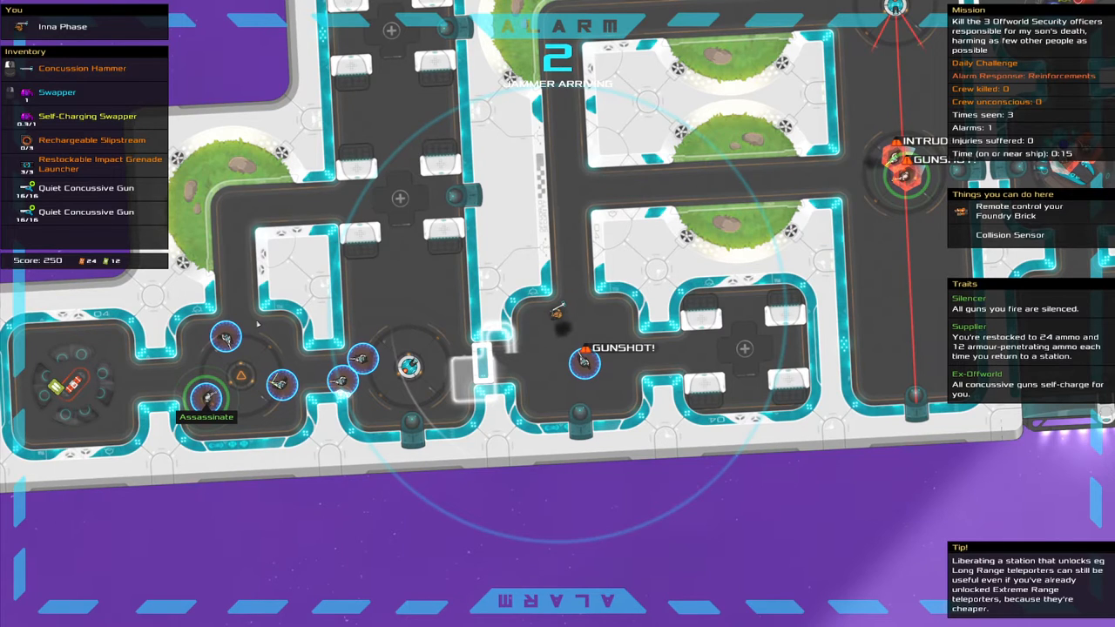
- Survey the guards gathering around the assassination target during the alarm
left_click(100, 164)
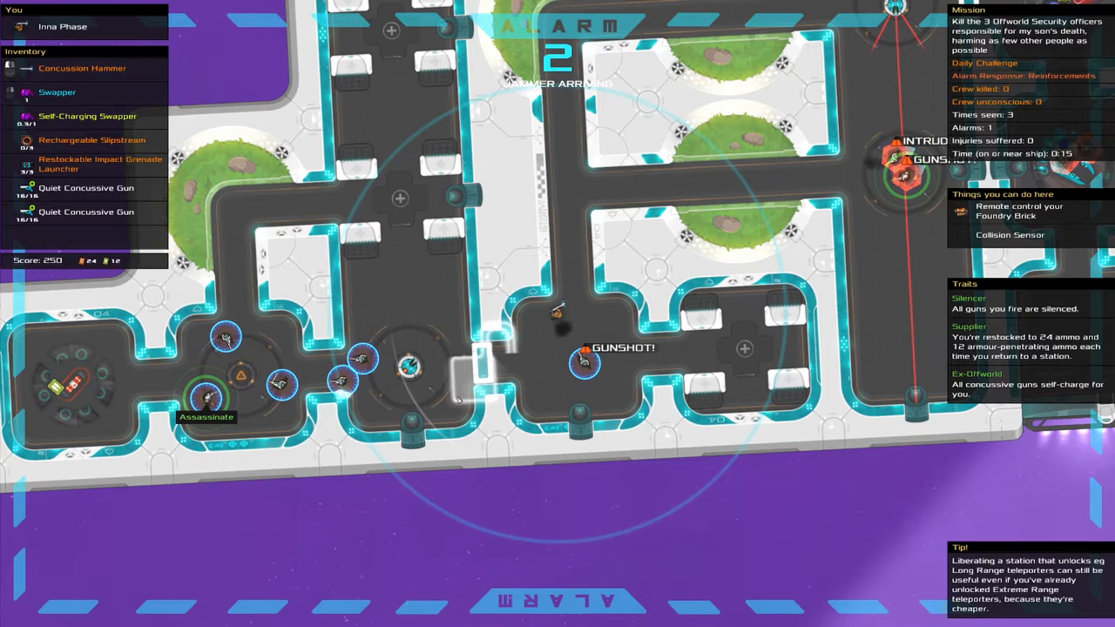
mouse_move(508, 366)
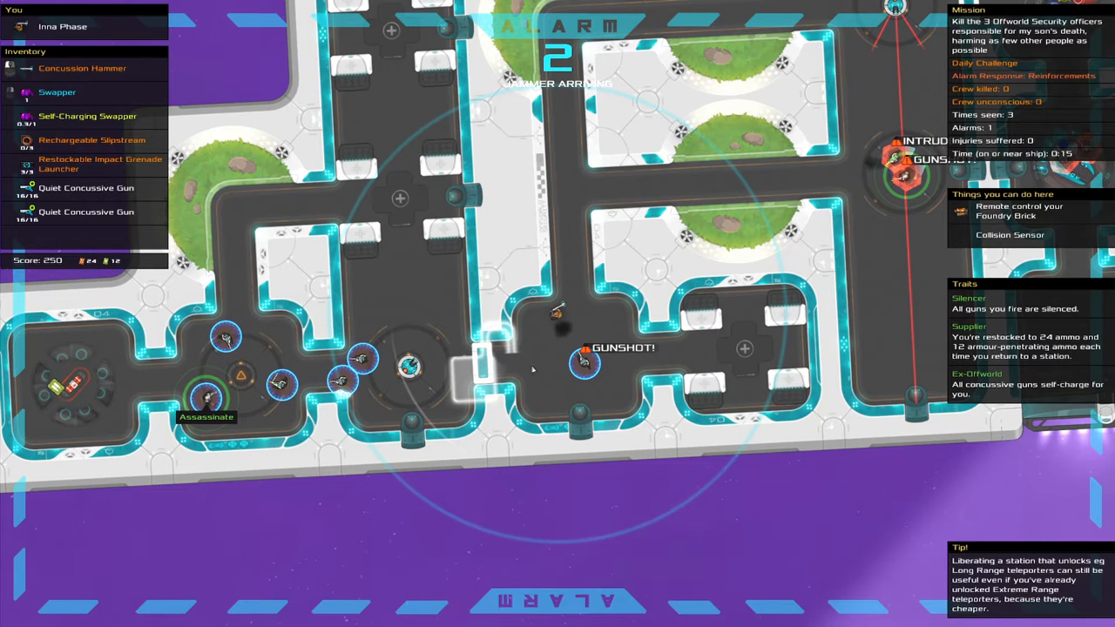
mouse_move(366, 328)
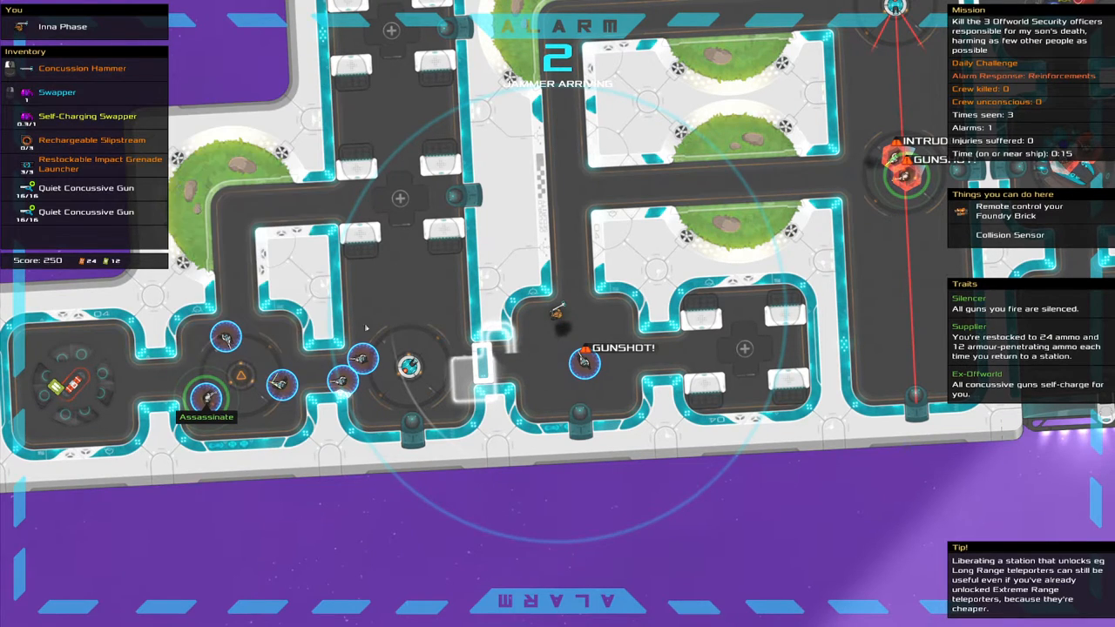
mouse_move(205, 394)
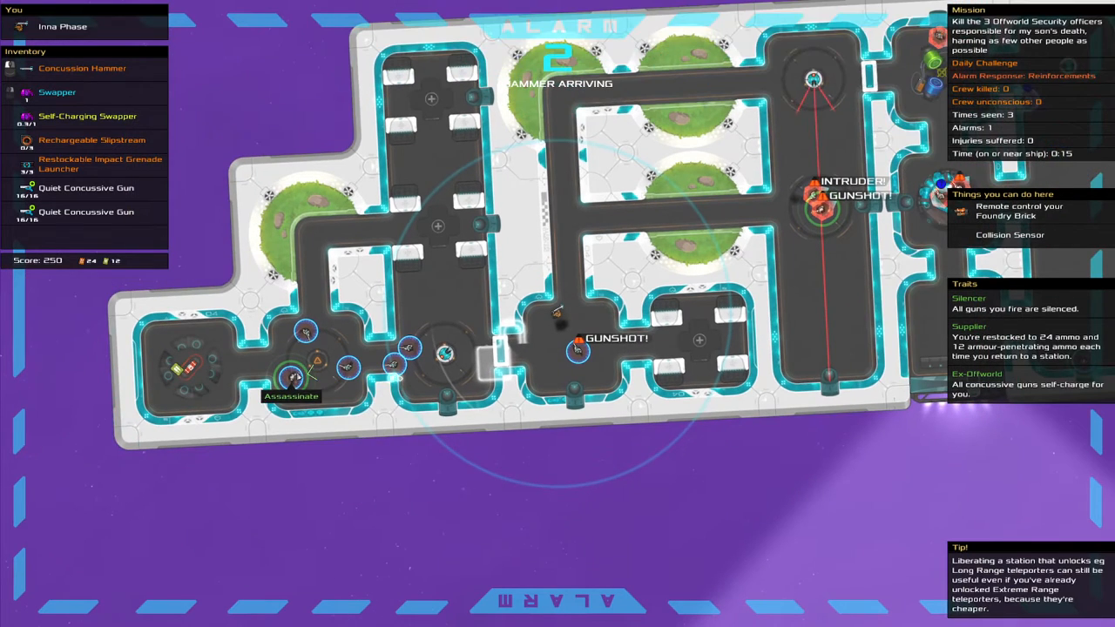
mouse_move(297, 375)
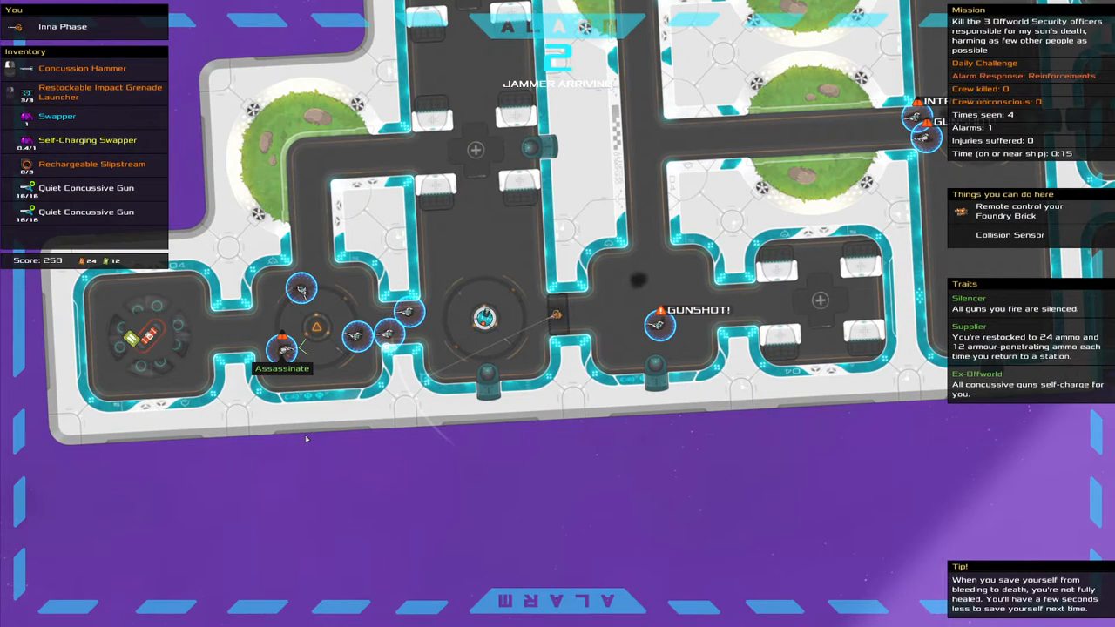
mouse_move(234, 480)
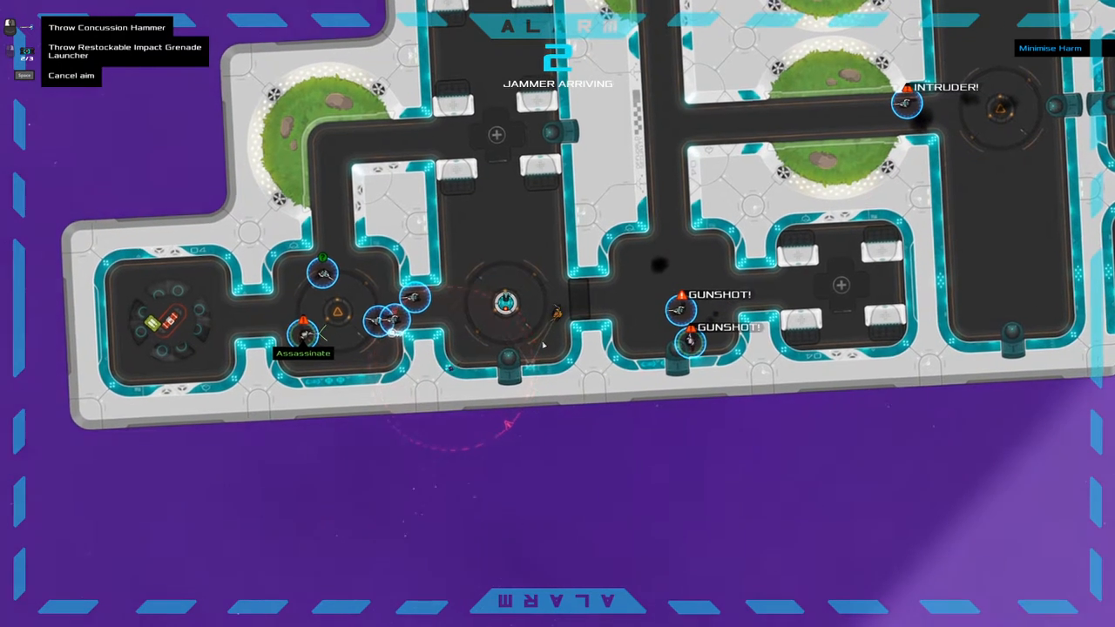
- Fire the Restockable Impact Grenade Launcher at the grouped guards
left_click(107, 27)
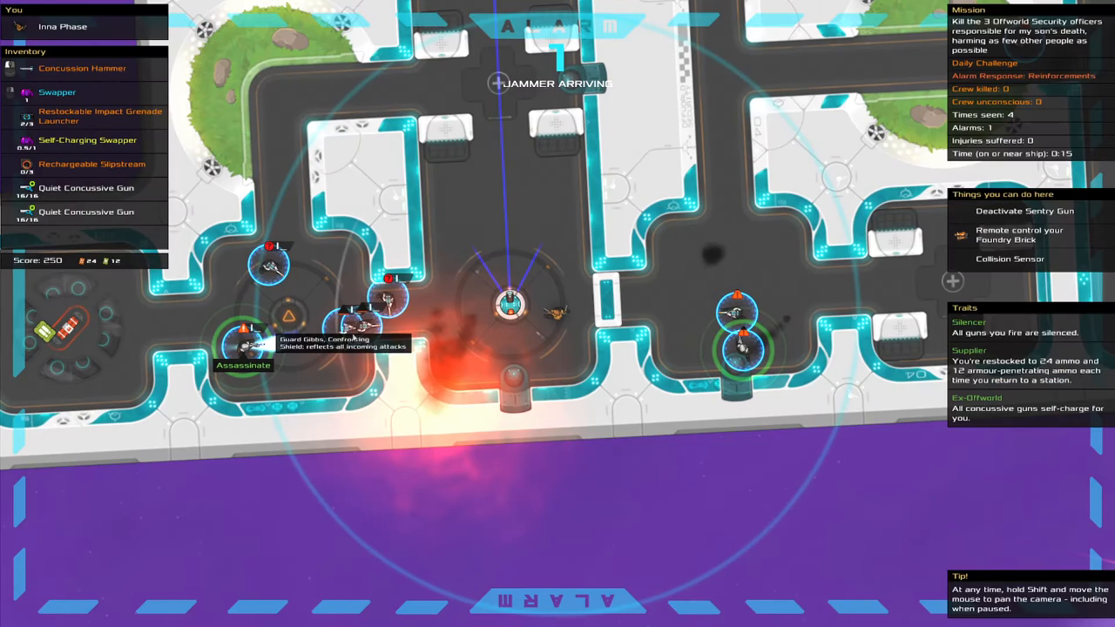
mouse_move(383, 327)
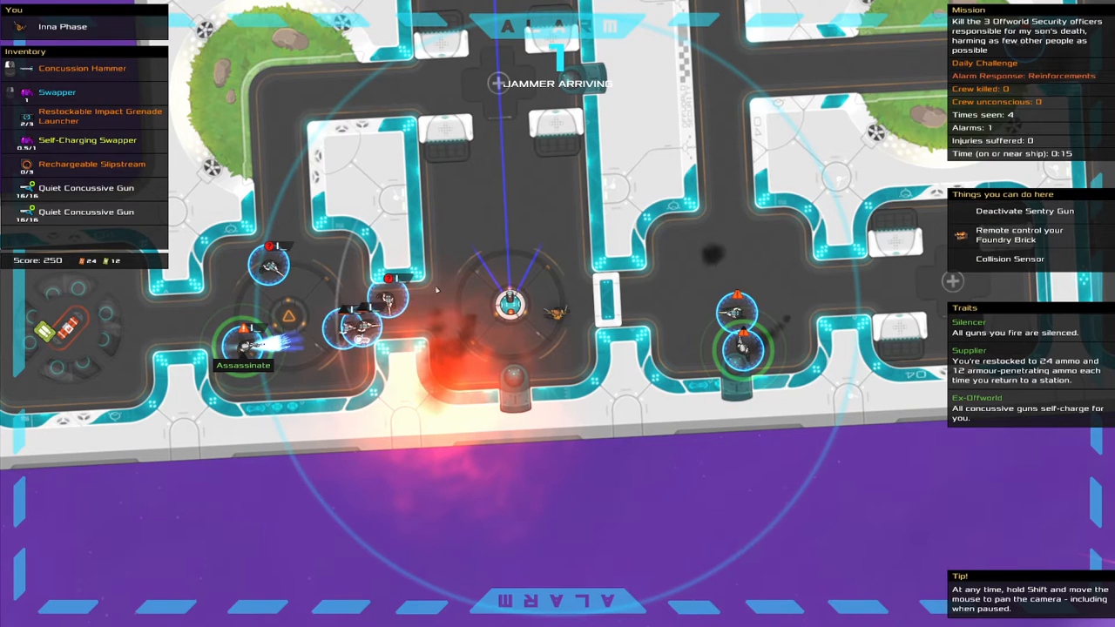
- Deactivate the sentry gun and Swapper next to the assassination target
right_click(514, 323)
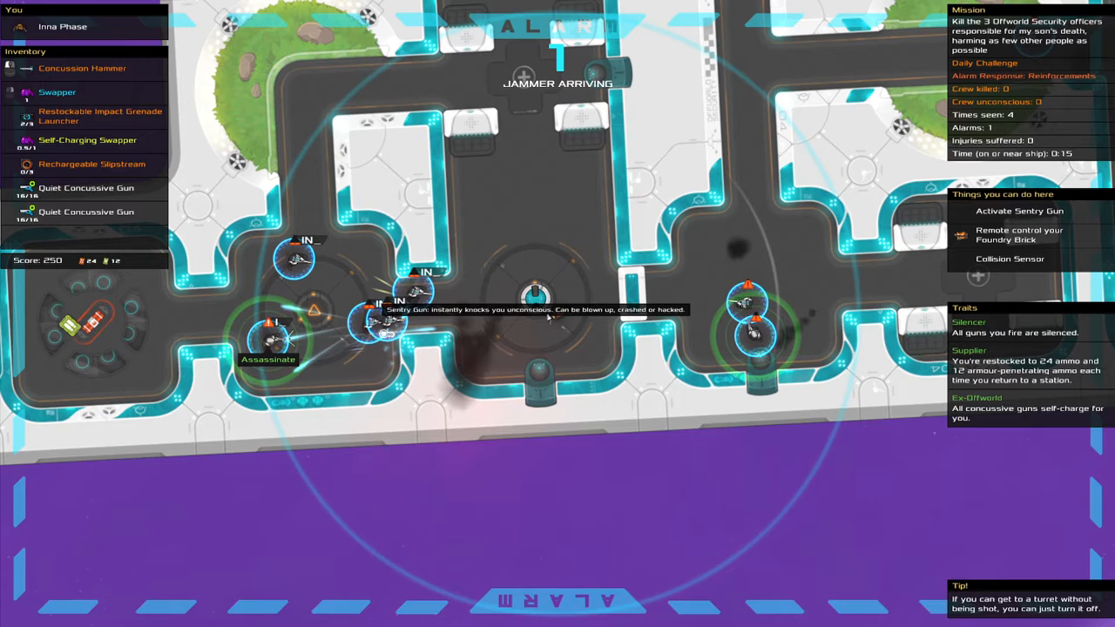
mouse_move(531, 320)
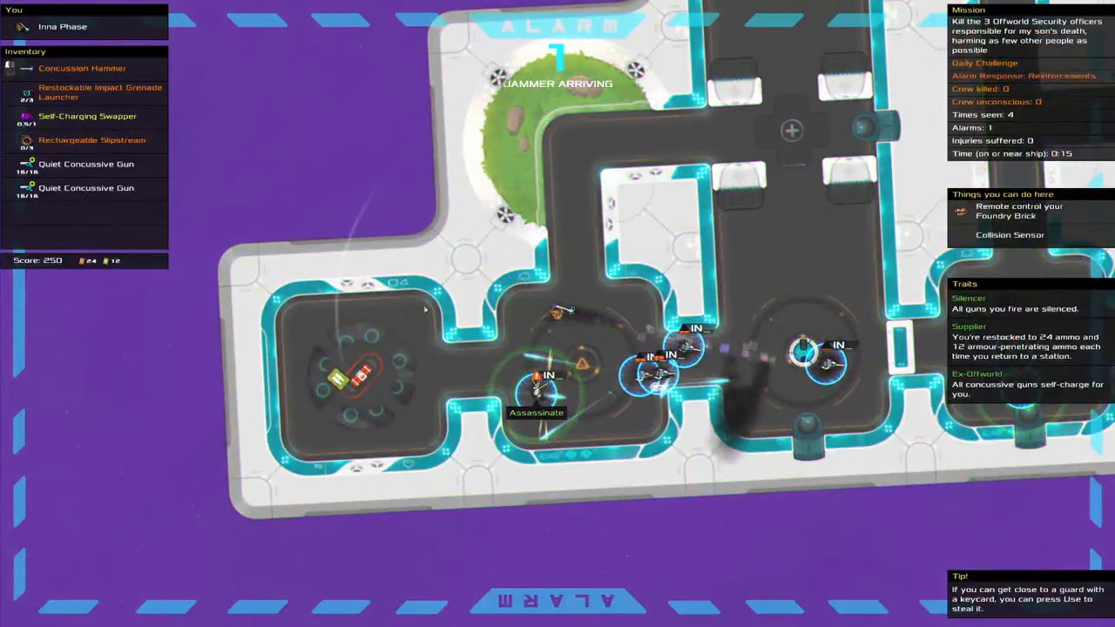
left_click(82, 68)
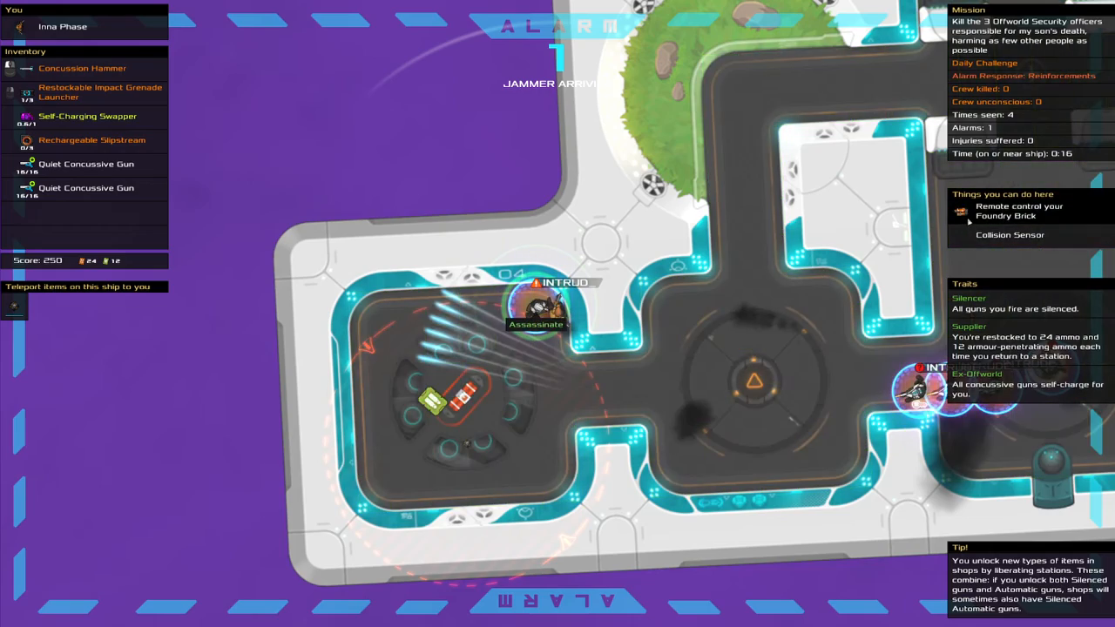
- Strike the assassination target with the concussion hammer
left_click(1019, 210)
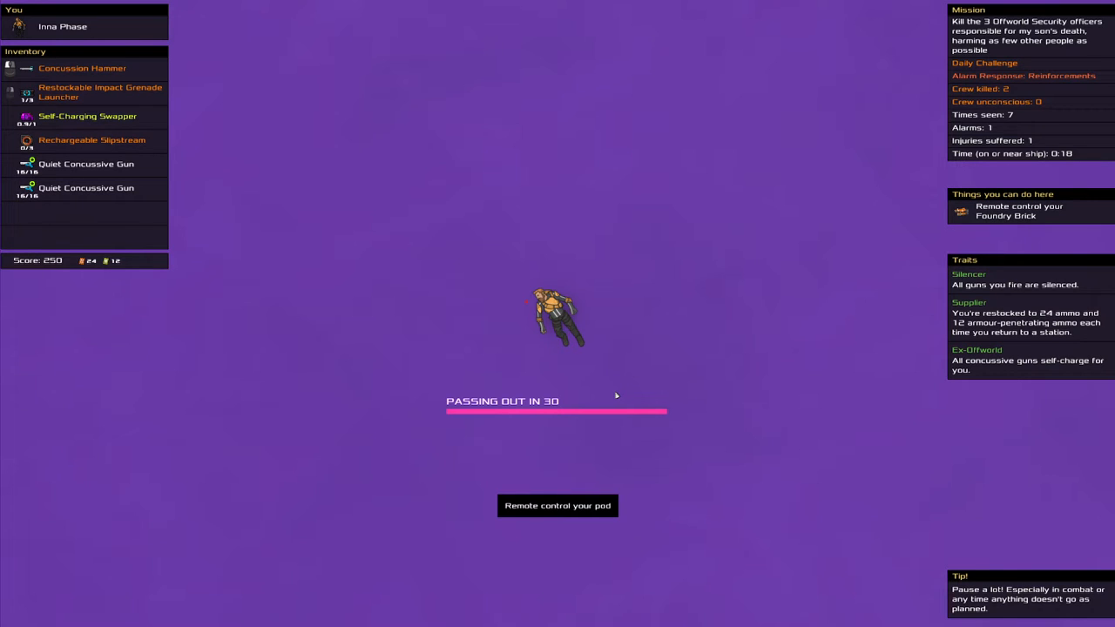
- Remote-control the Foundry Brick pod and fly it toward the drifting character
left_click(557, 506)
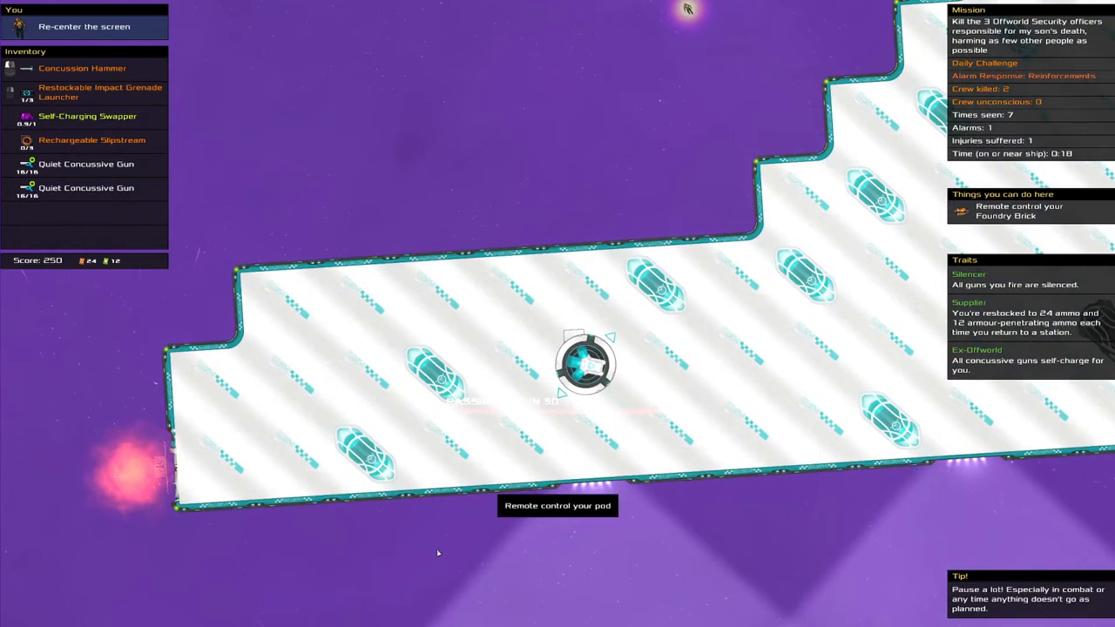
mouse_move(217, 497)
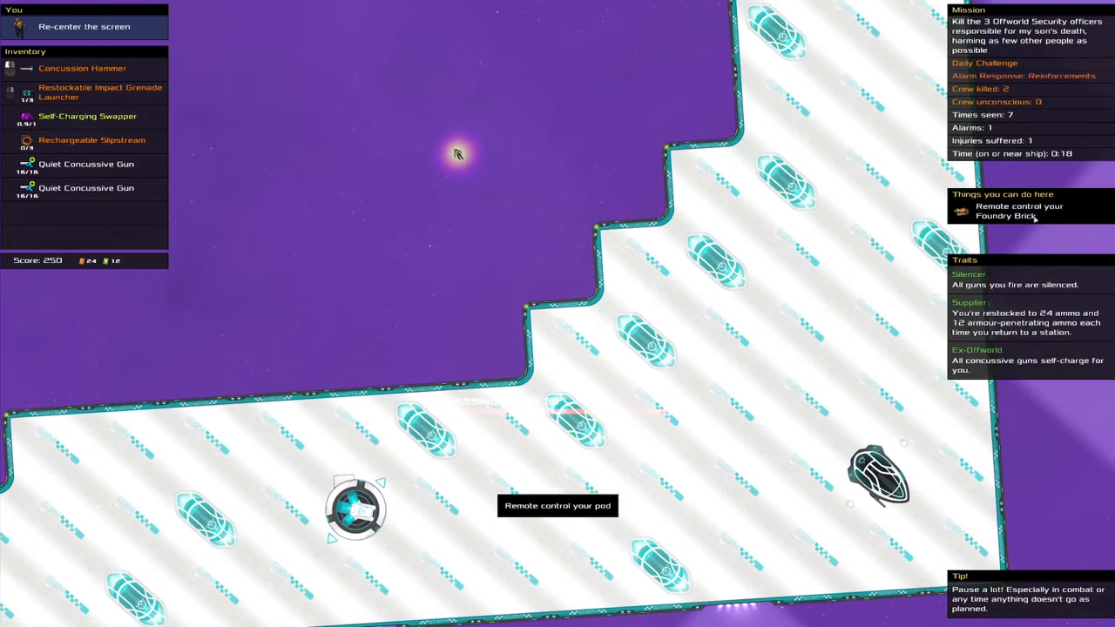
left_click(355, 508)
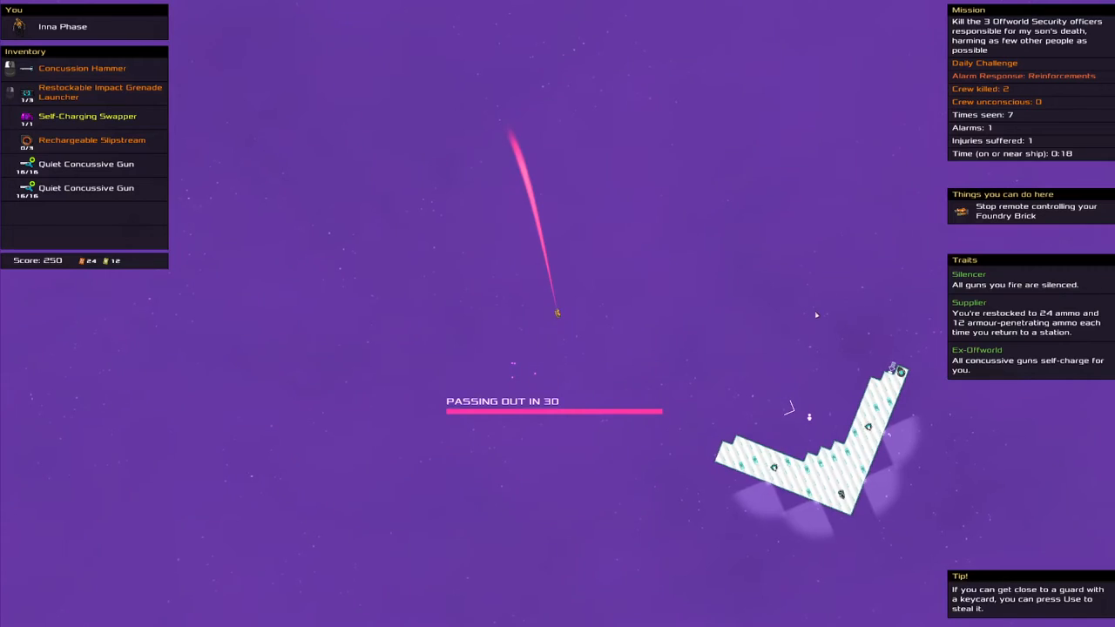
mouse_move(554, 371)
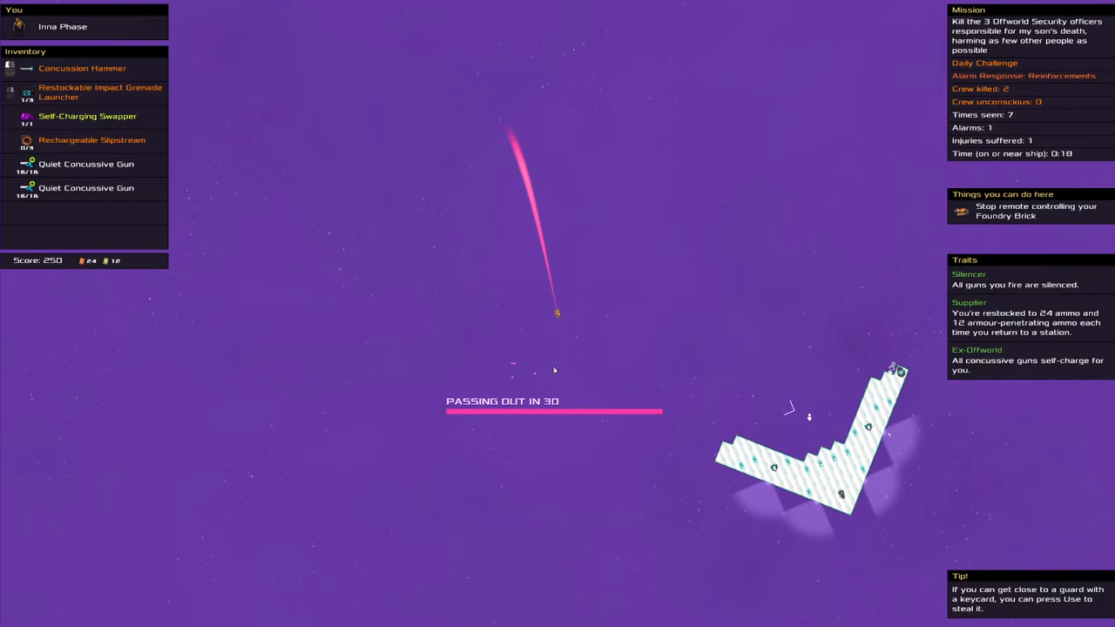
mouse_move(804, 476)
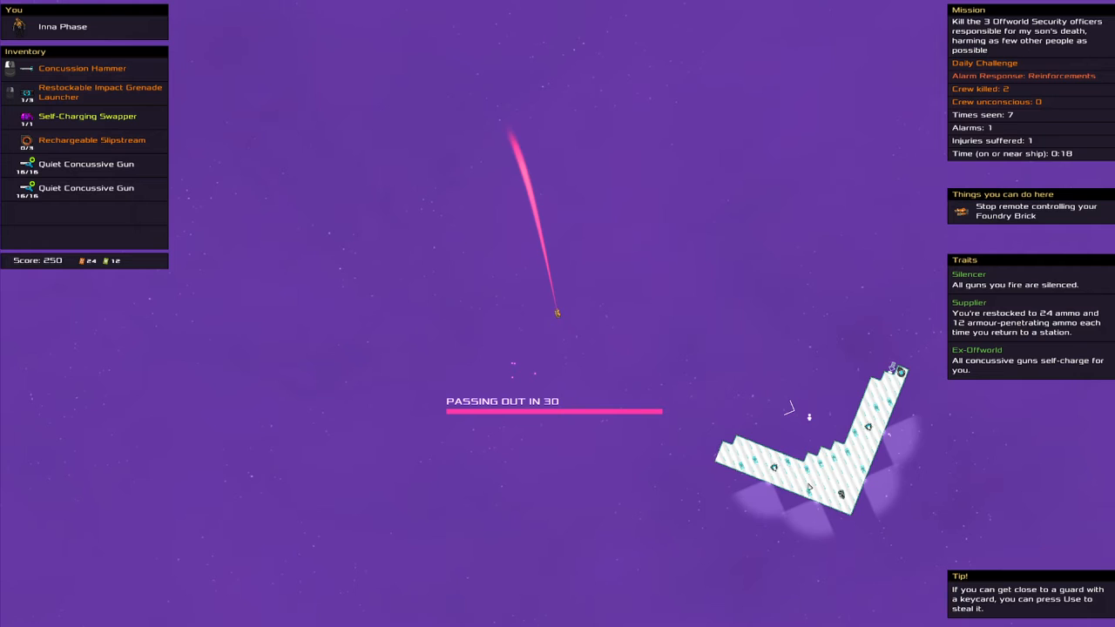
mouse_move(970, 425)
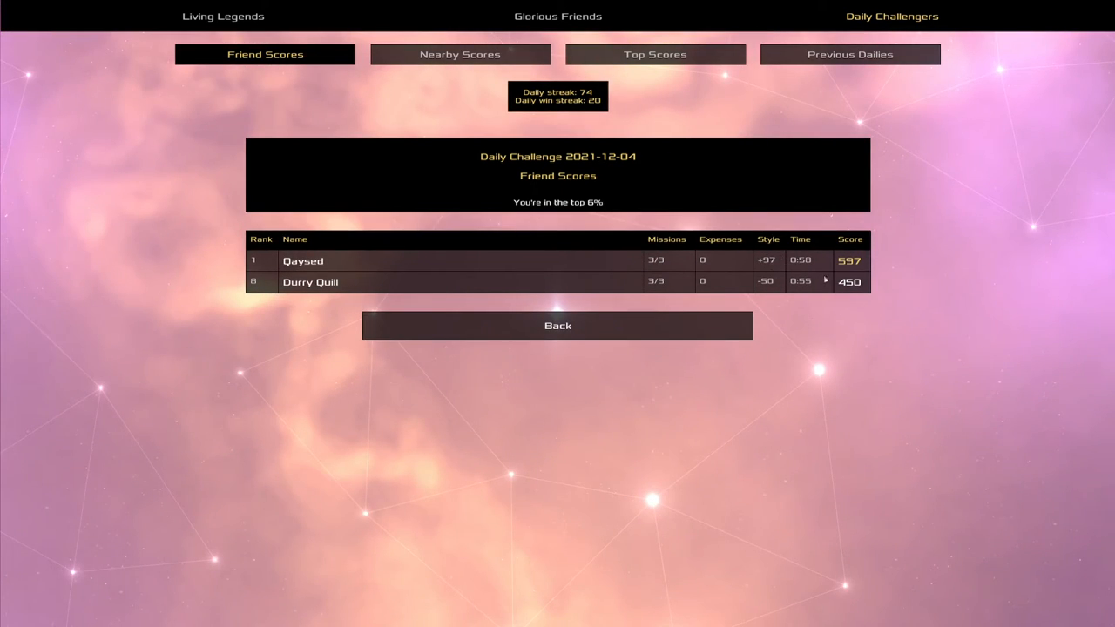
- Open the Top Scores tab for the 2021-12-04 daily challenge
left_click(655, 54)
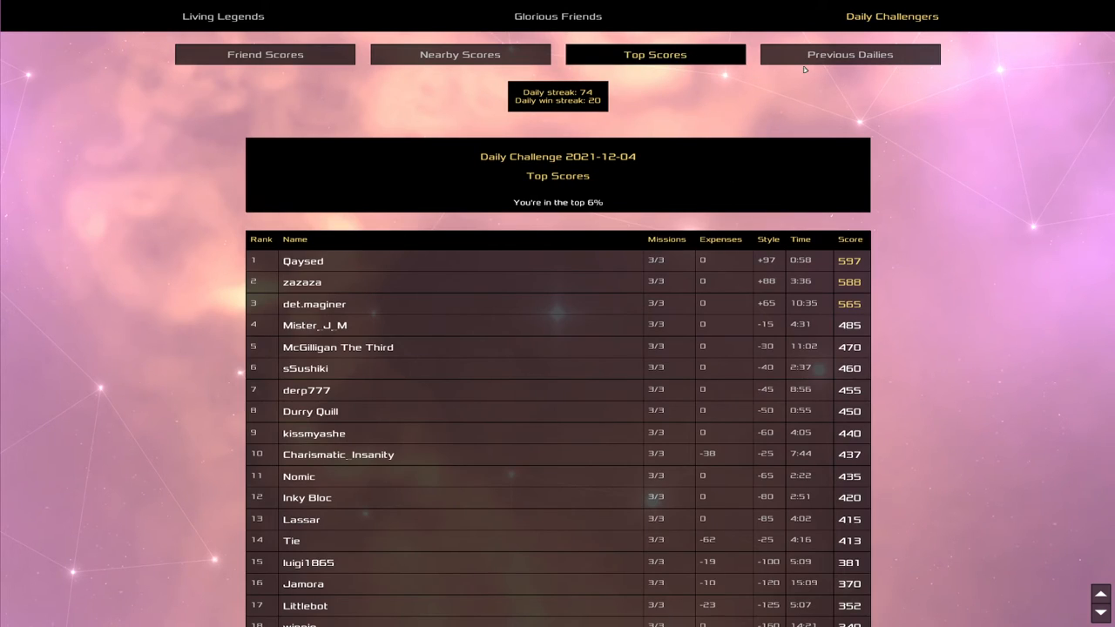
mouse_move(813, 286)
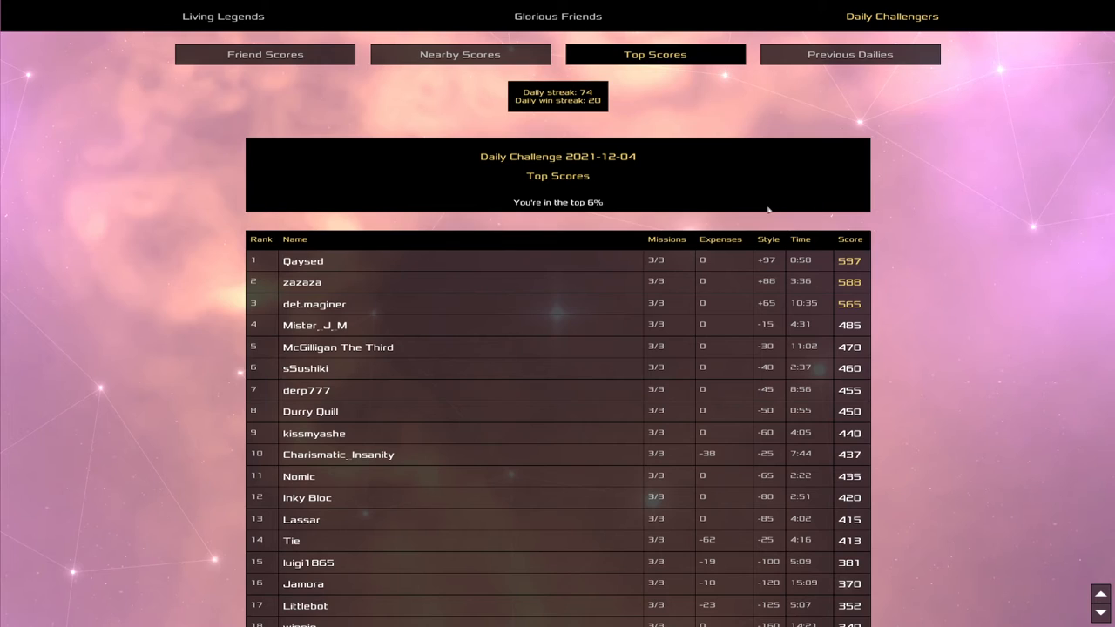
mouse_move(720, 197)
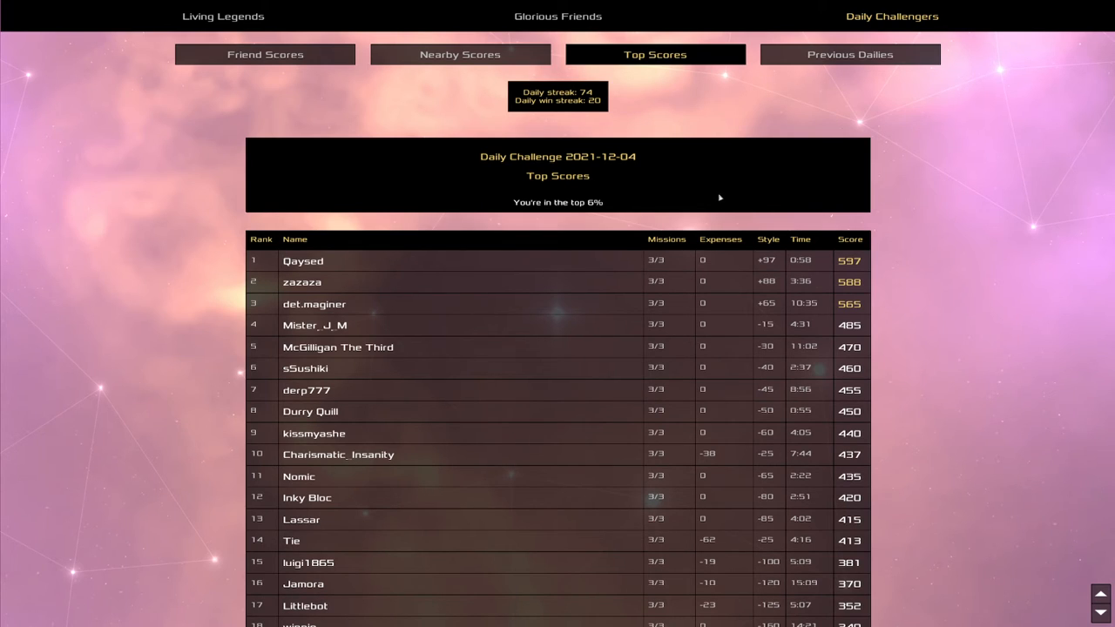
mouse_move(702, 201)
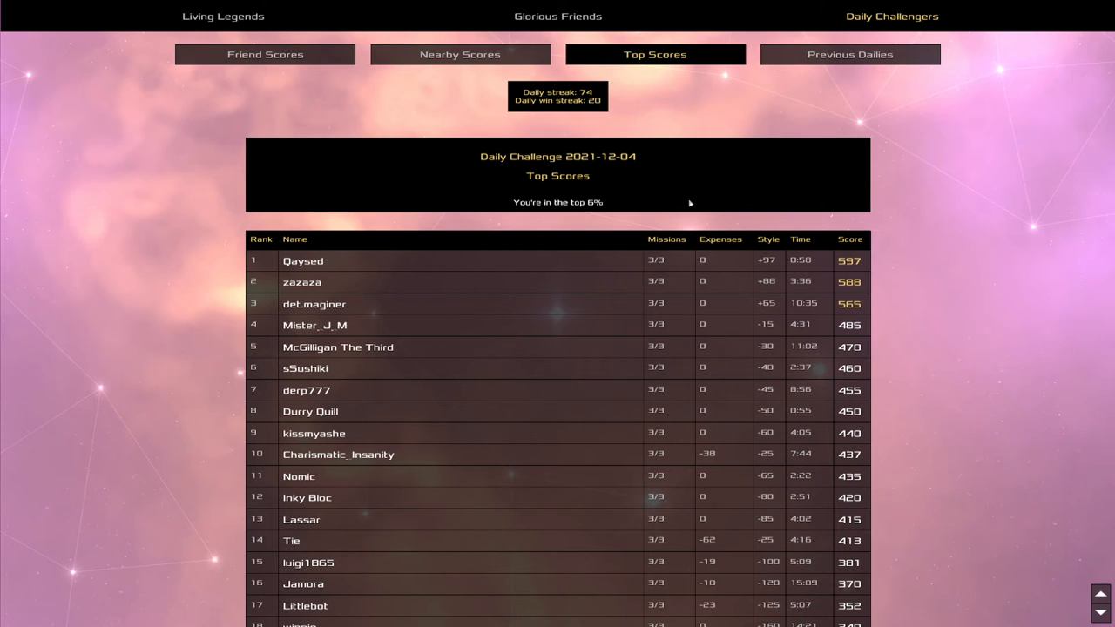
mouse_move(682, 209)
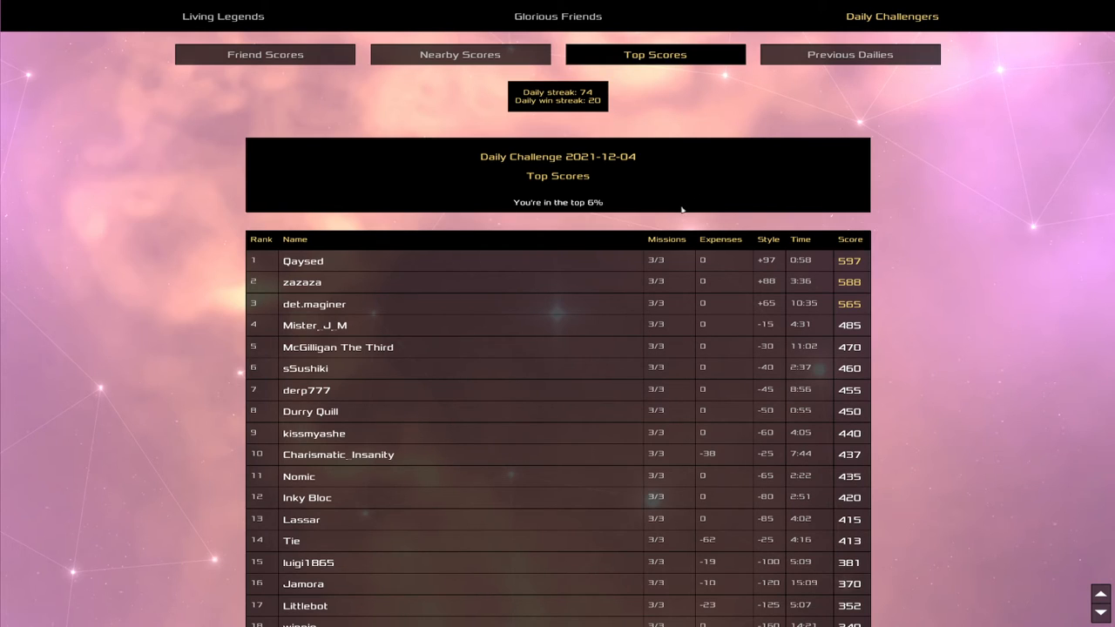
mouse_move(674, 216)
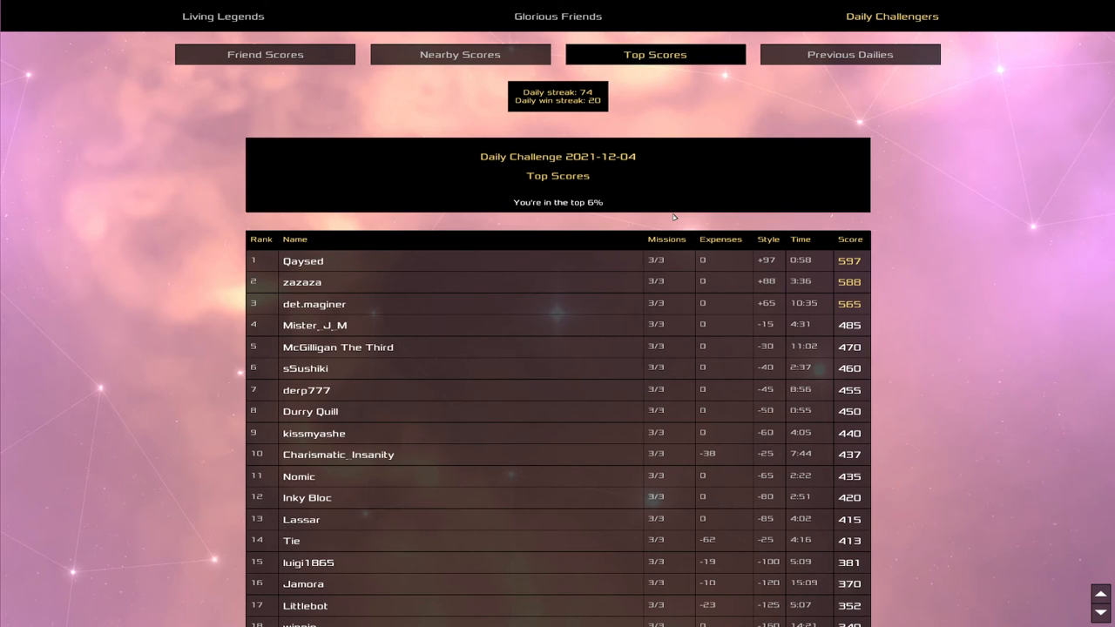
mouse_move(934, 207)
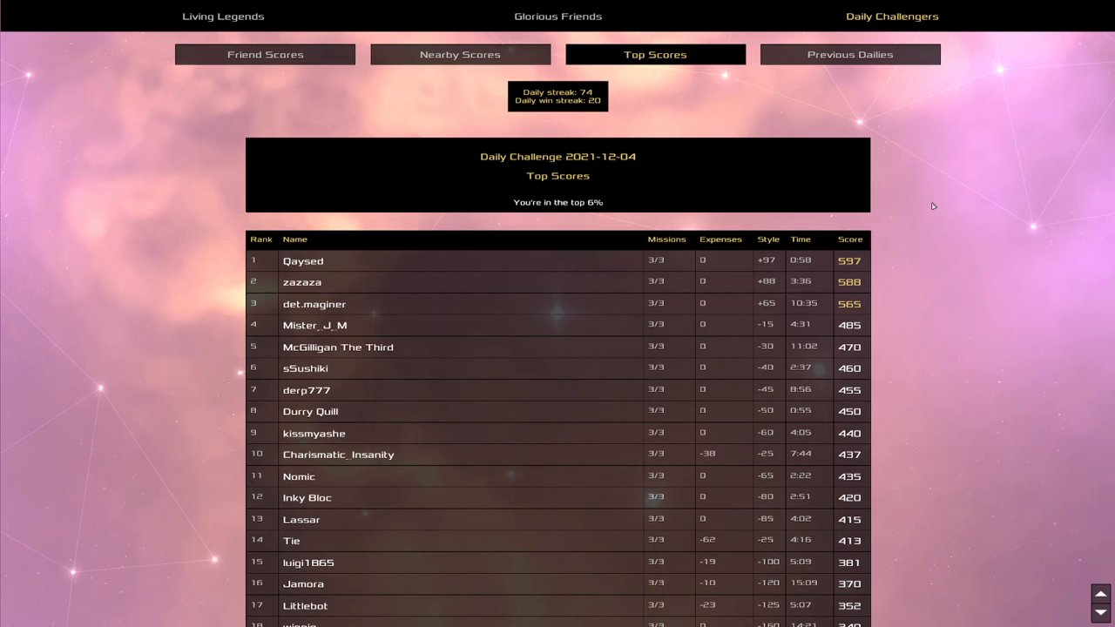
mouse_move(943, 181)
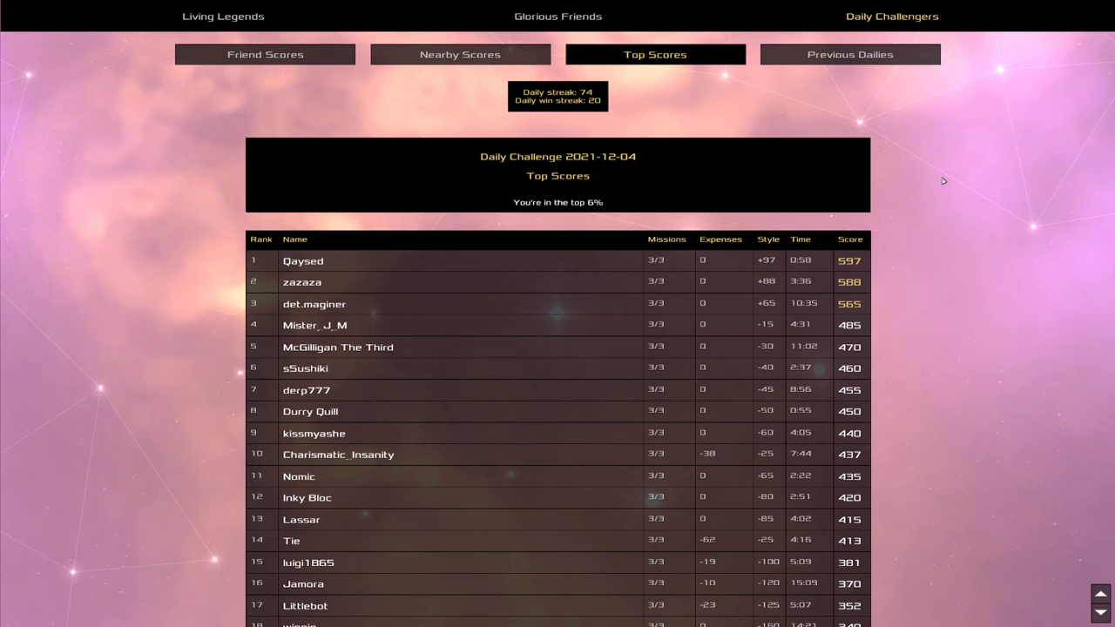
mouse_move(939, 183)
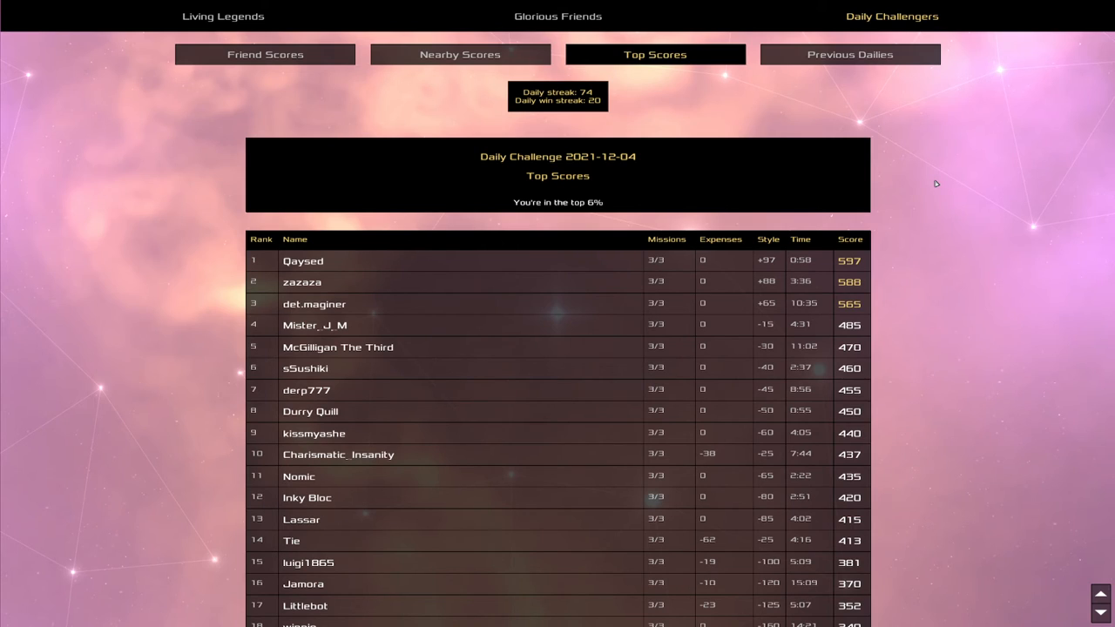
mouse_move(933, 183)
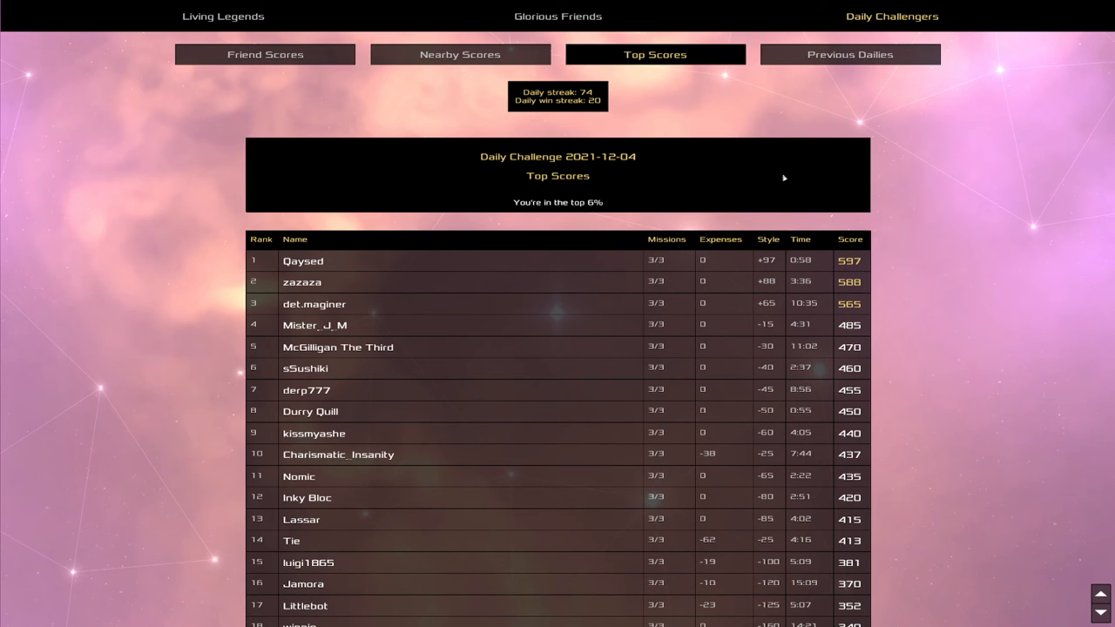
mouse_move(693, 196)
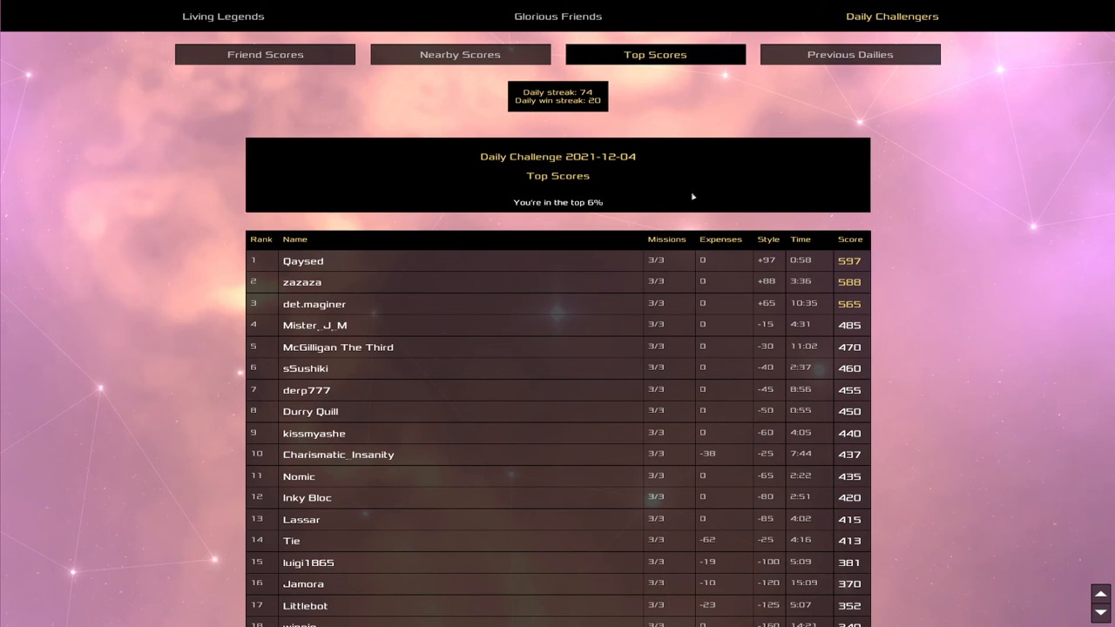
- Check today's Top Scores from Previous Dailies, then return to the dailies list
left_click(850, 54)
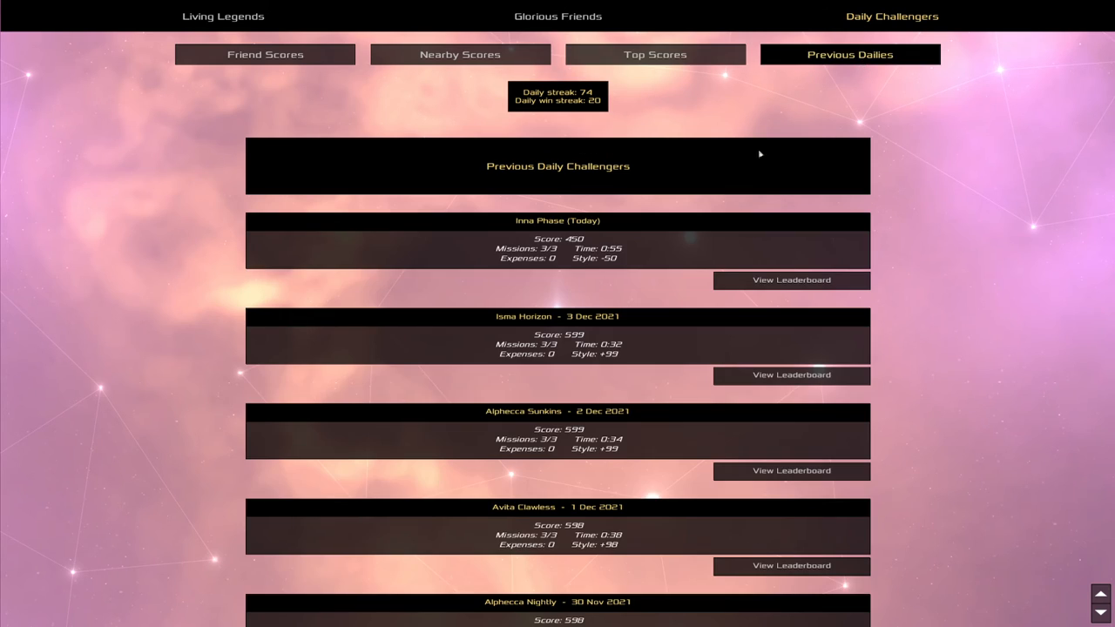
mouse_move(780, 293)
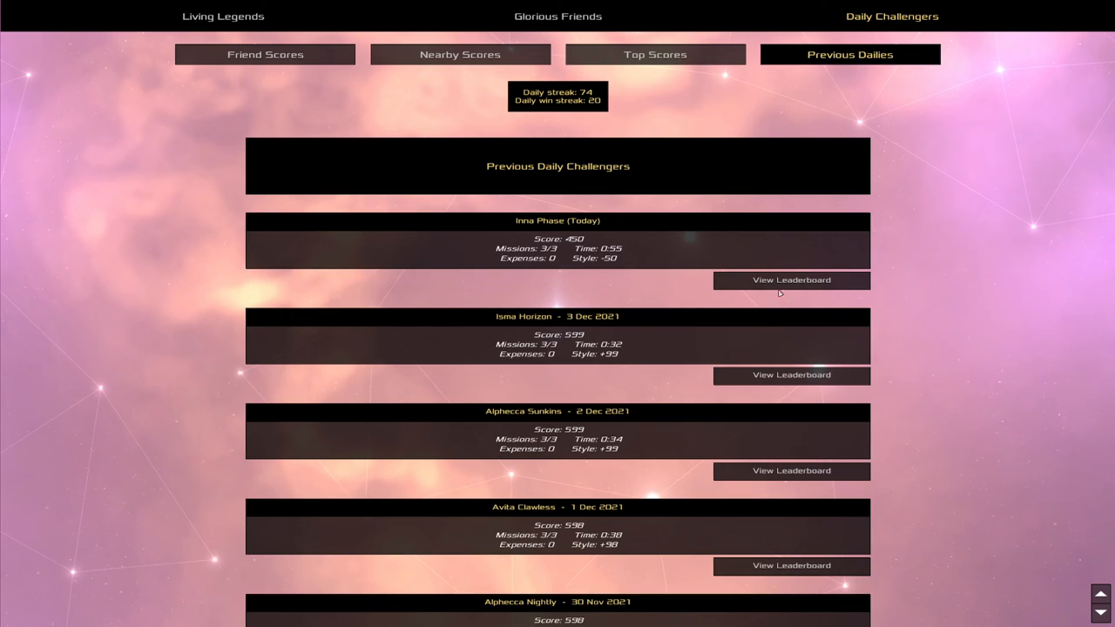
left_click(791, 280)
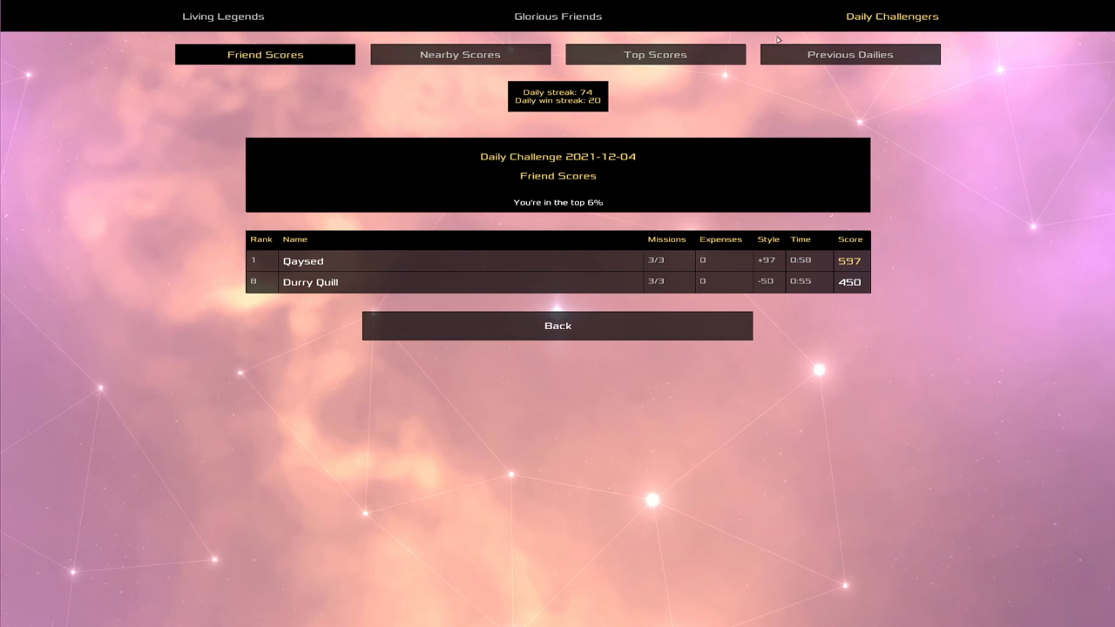
left_click(655, 54)
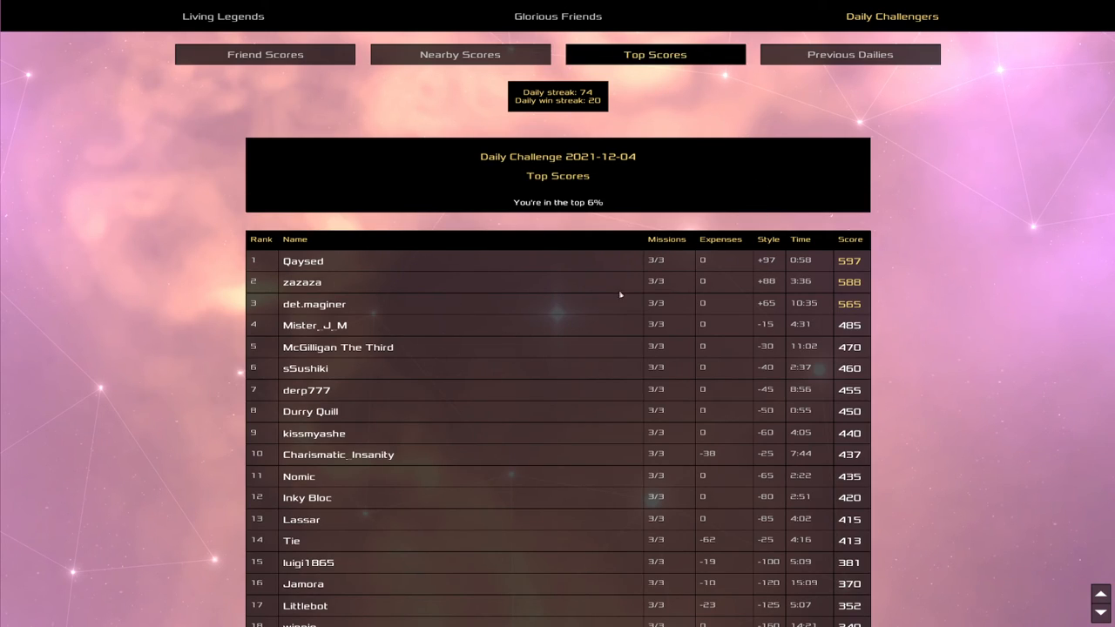
mouse_move(849, 54)
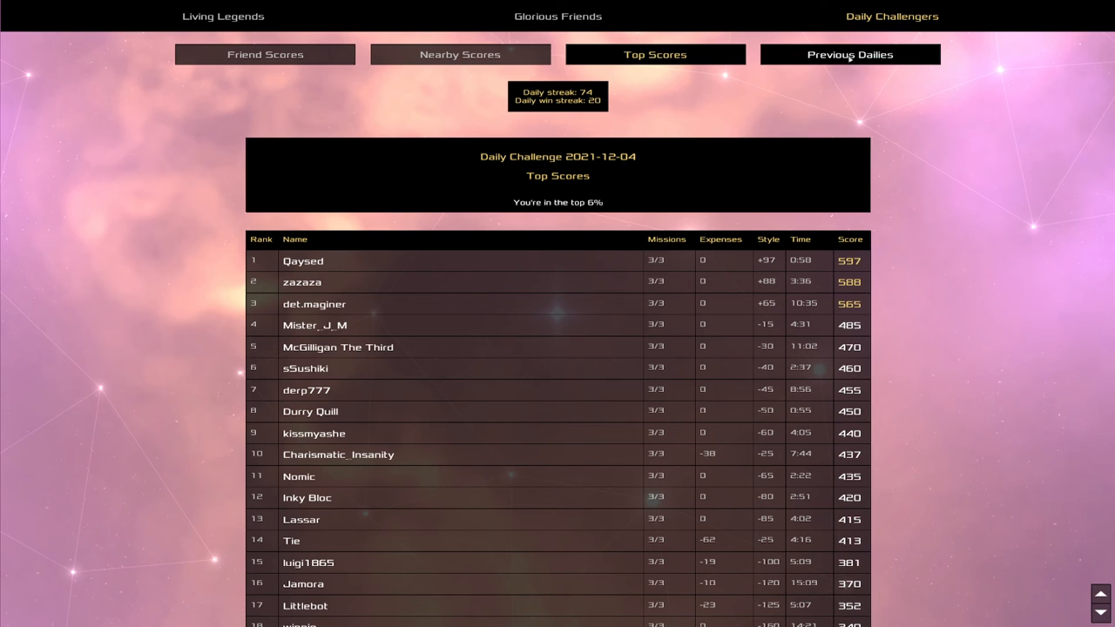
left_click(850, 54)
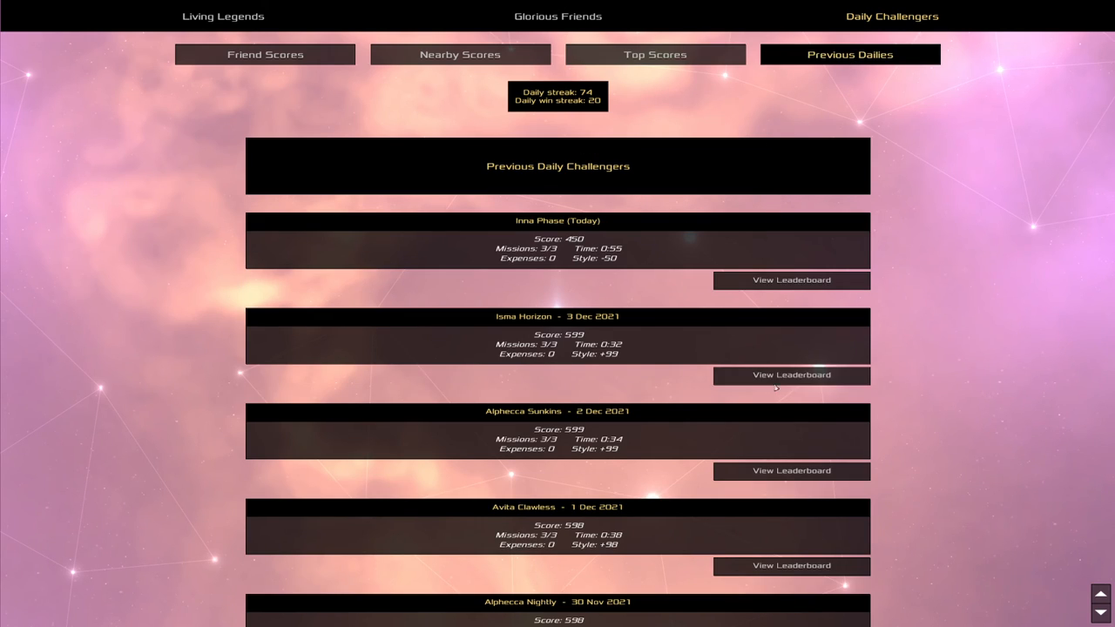
- Open the Isma Horizon (3 Dec 2021) leaderboard on its Top Scores tab
left_click(790, 376)
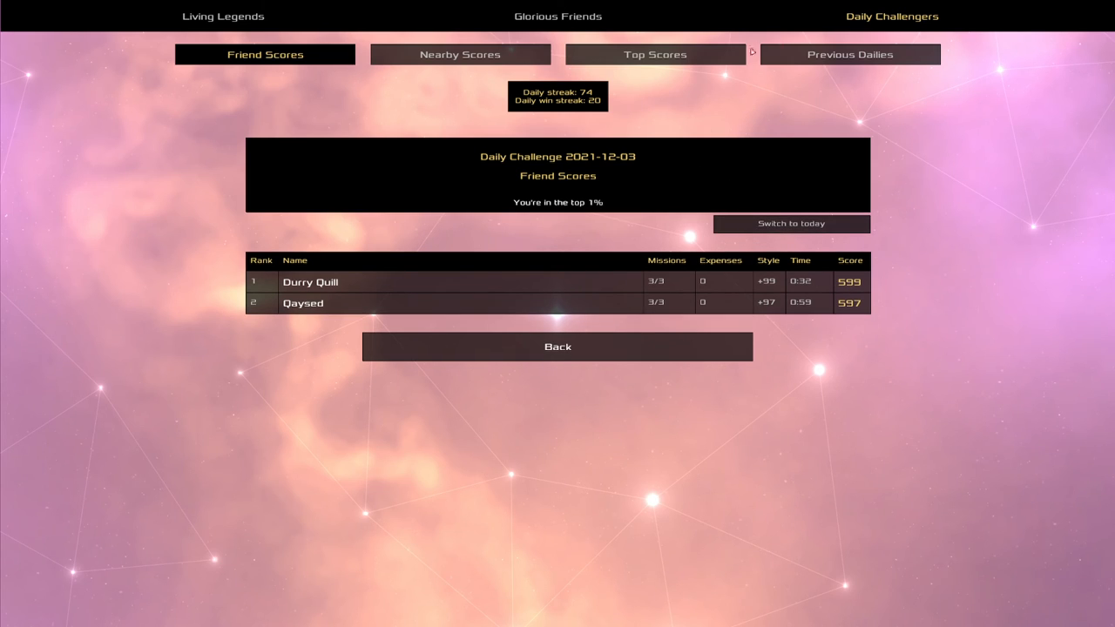
left_click(655, 54)
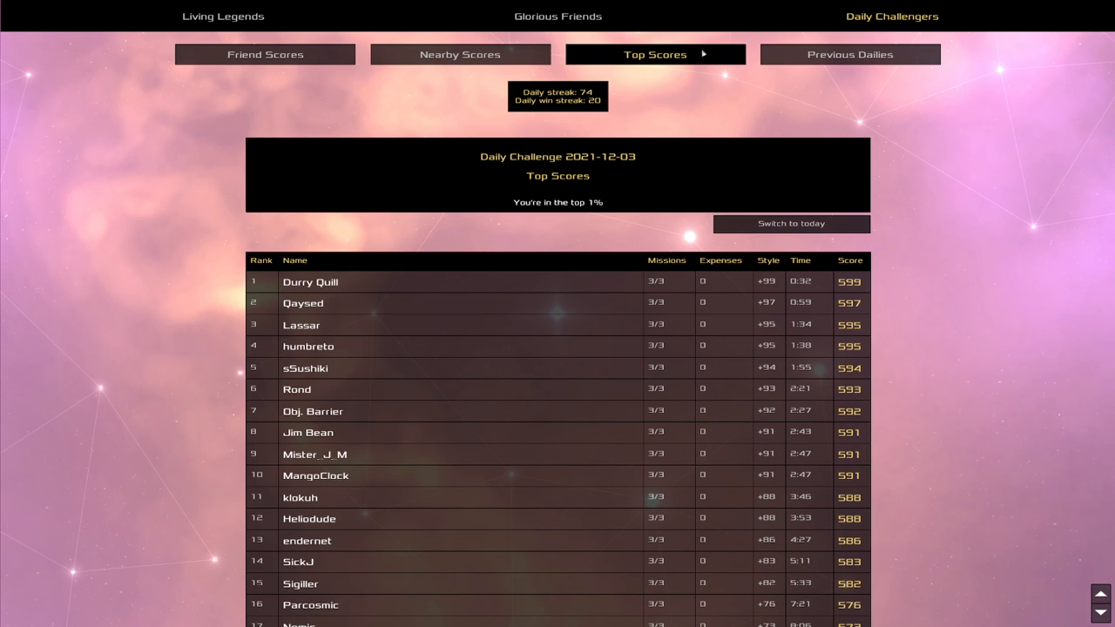
mouse_move(530, 370)
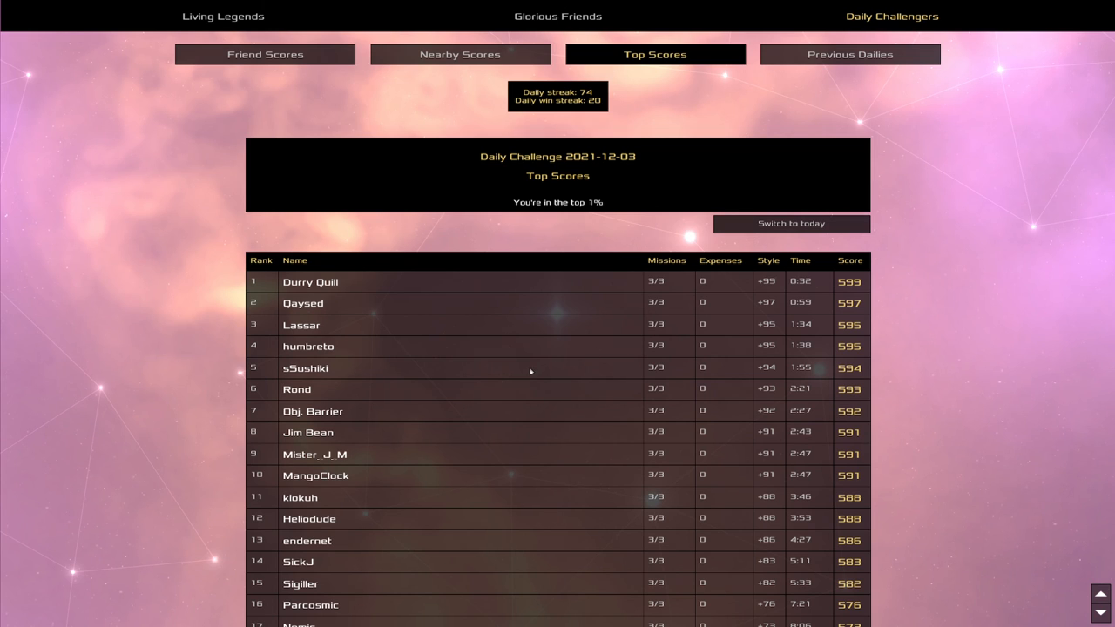
mouse_move(326, 369)
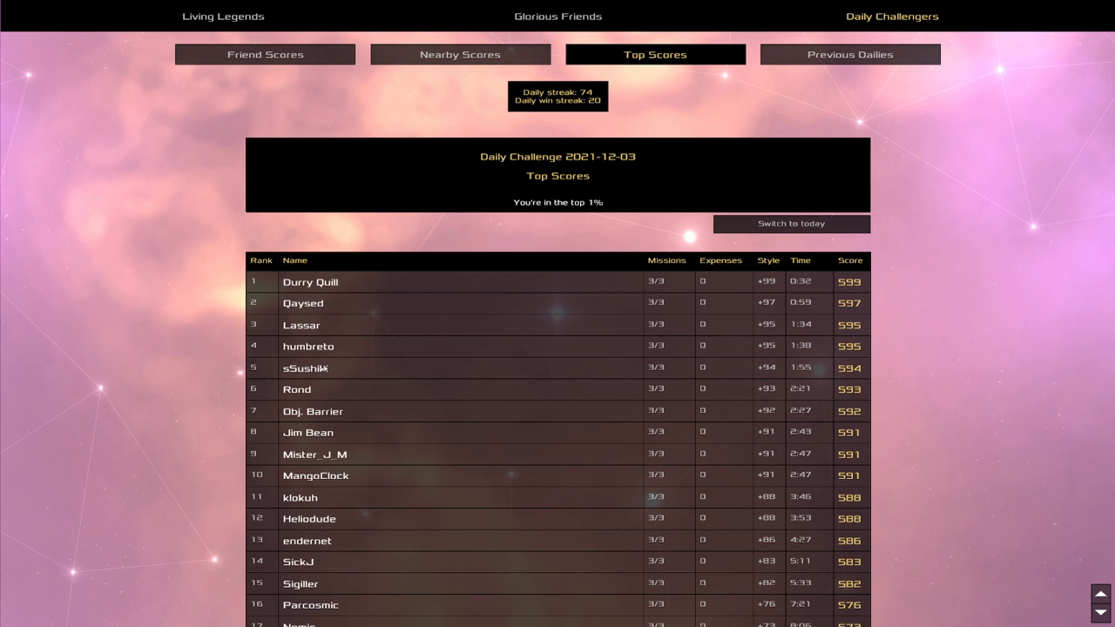